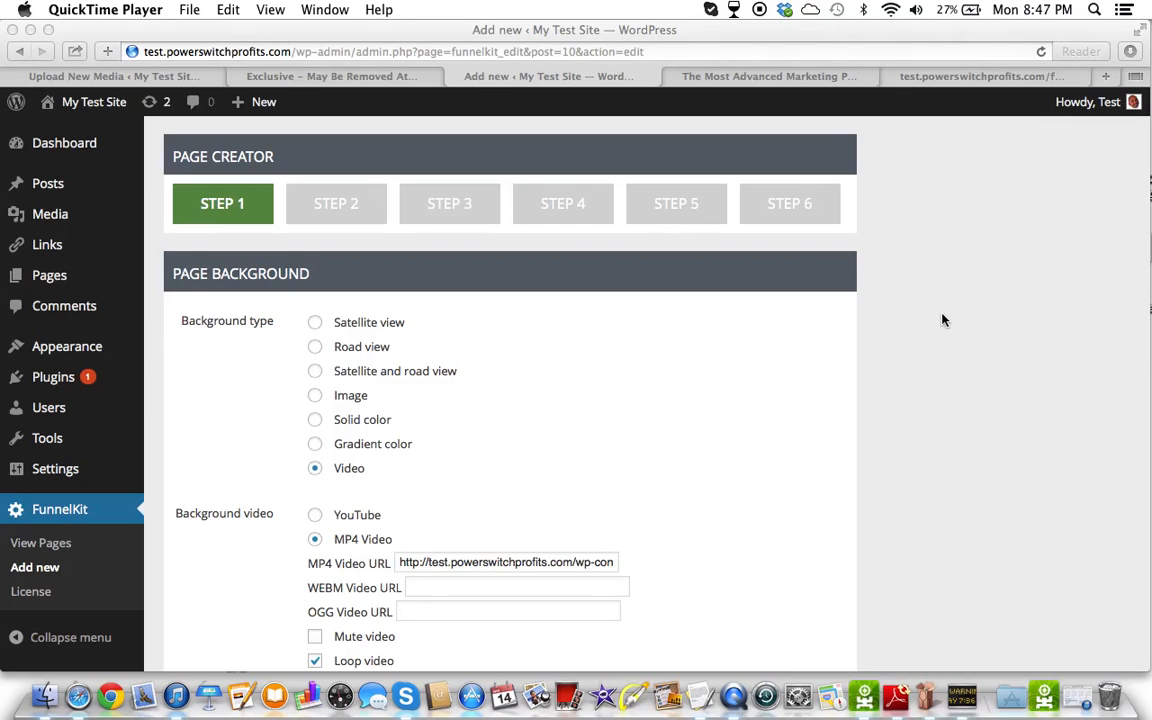
mouse_move(504, 268)
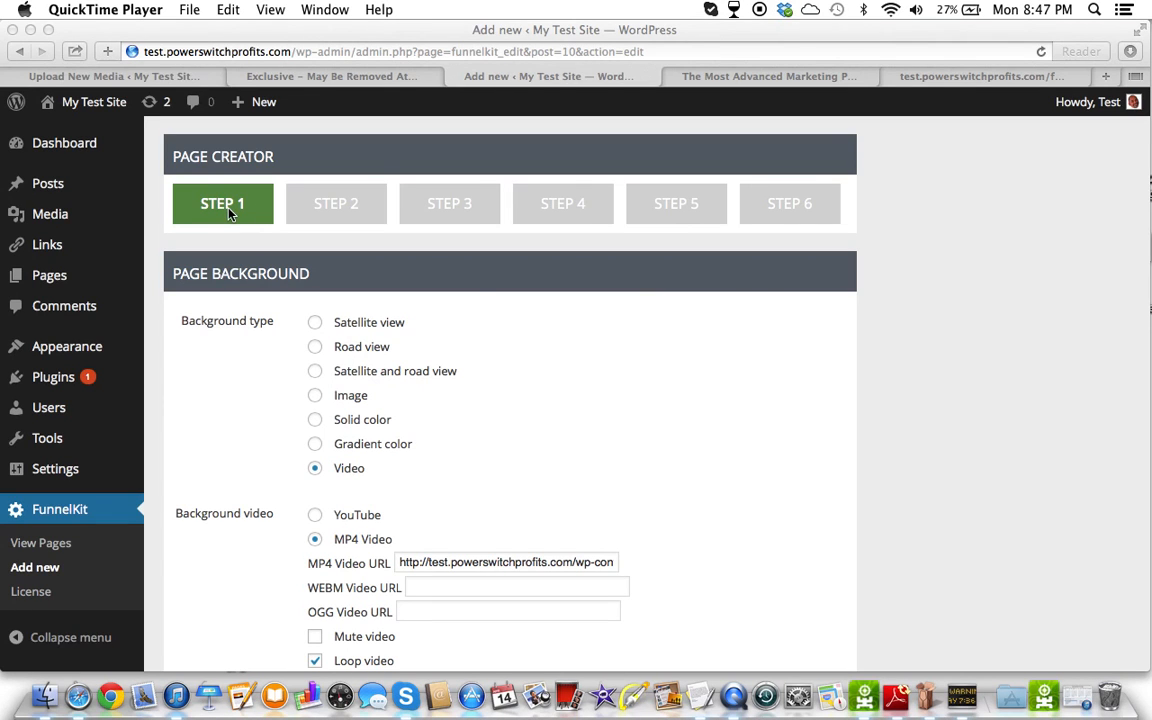
mouse_move(476, 296)
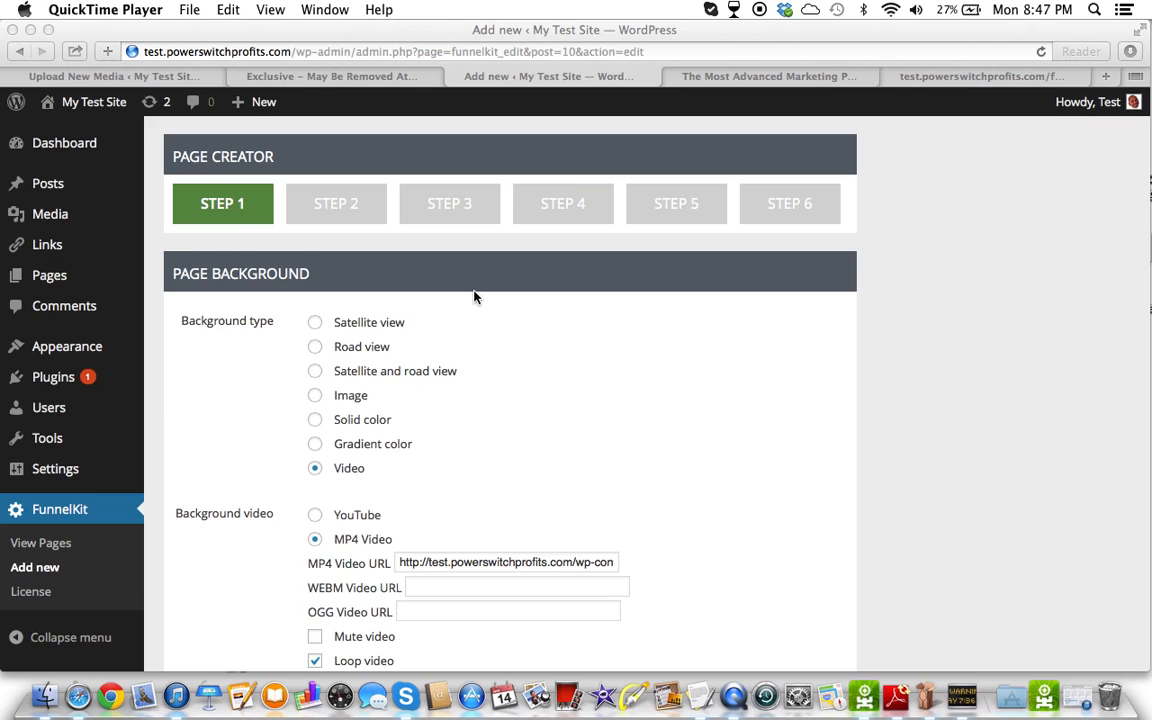
mouse_move(416, 288)
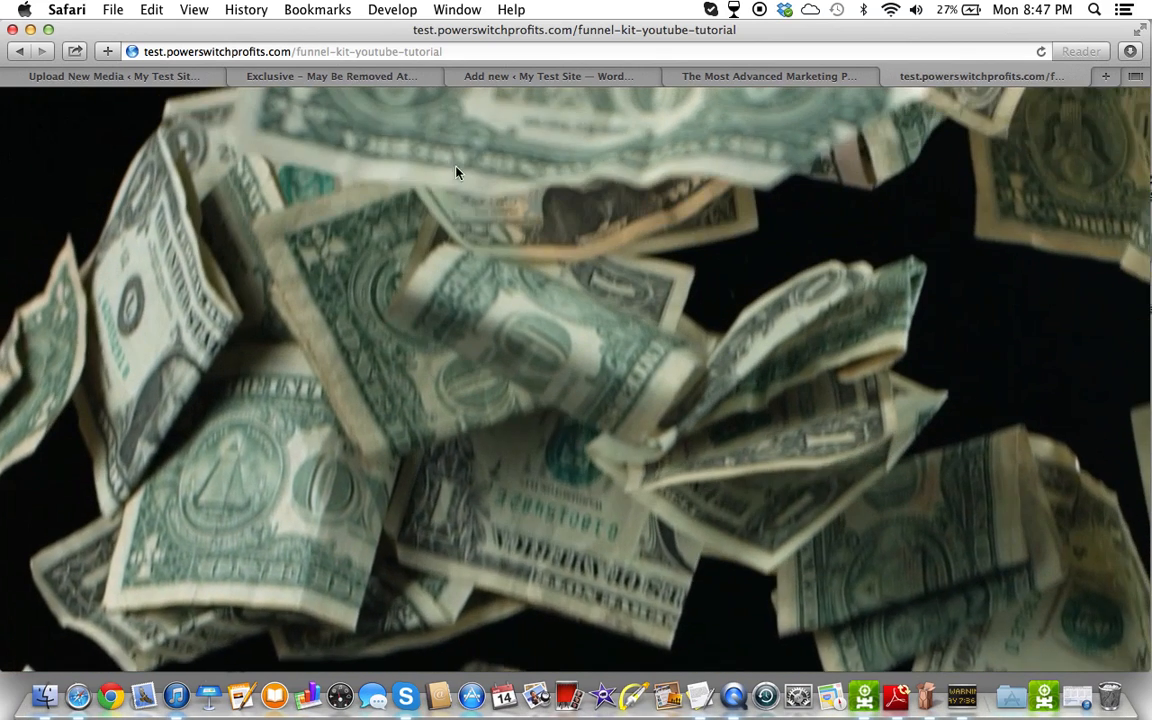
Go to Step 2 and review the Main Container settings (600px fixed width, white, middle) with the quick preview.
click(548, 76)
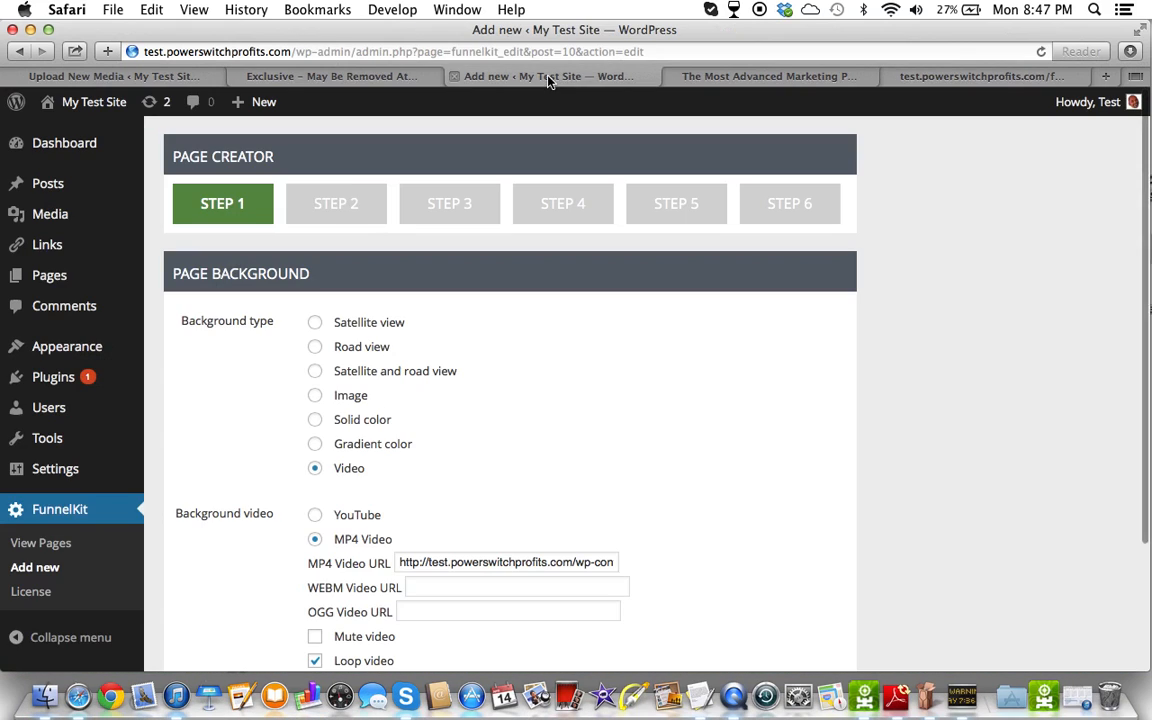
click(336, 204)
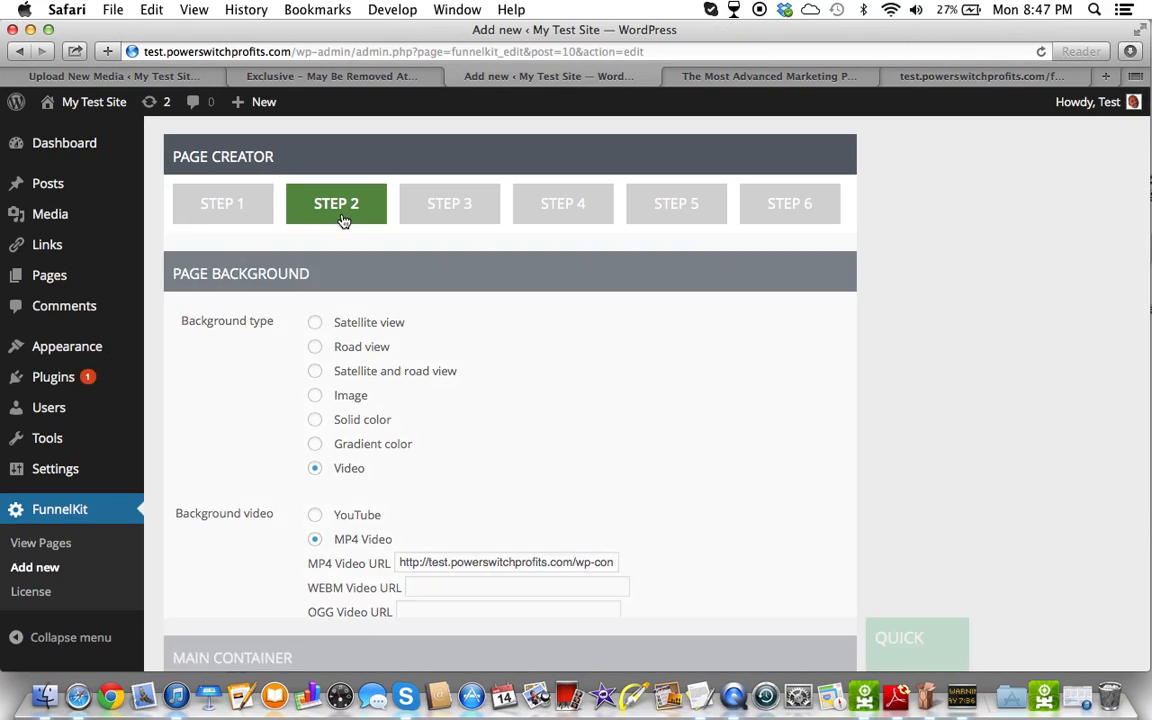
scroll(down, 3)
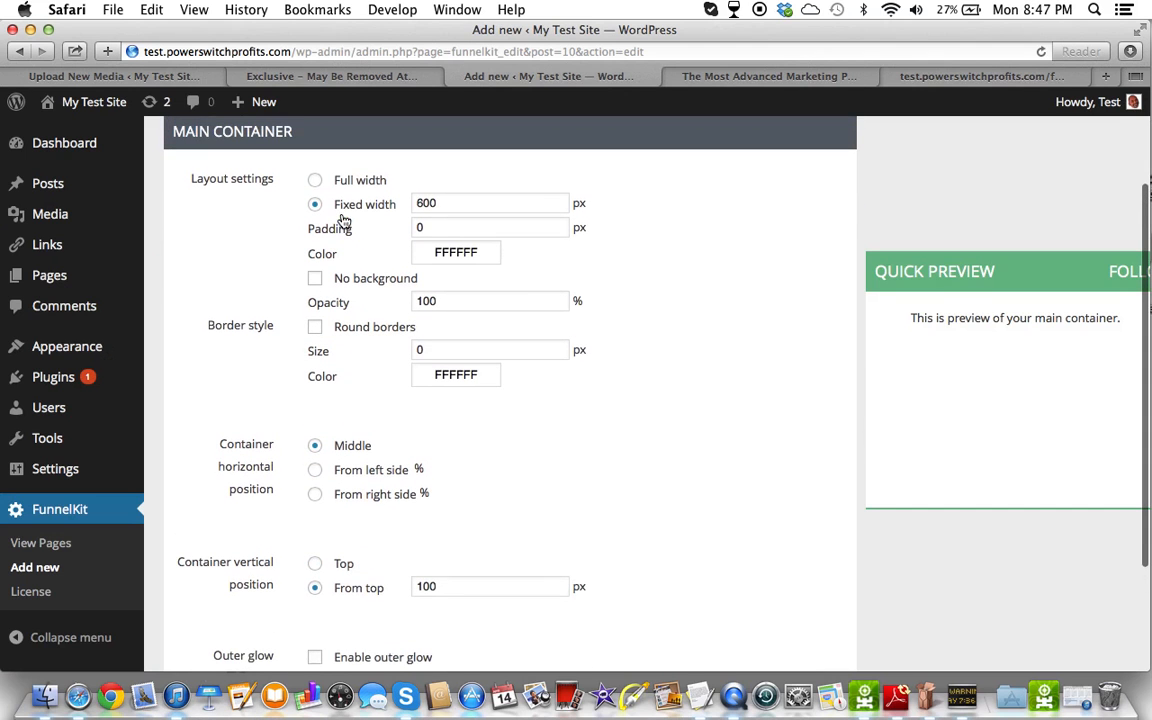
scroll(up, 3)
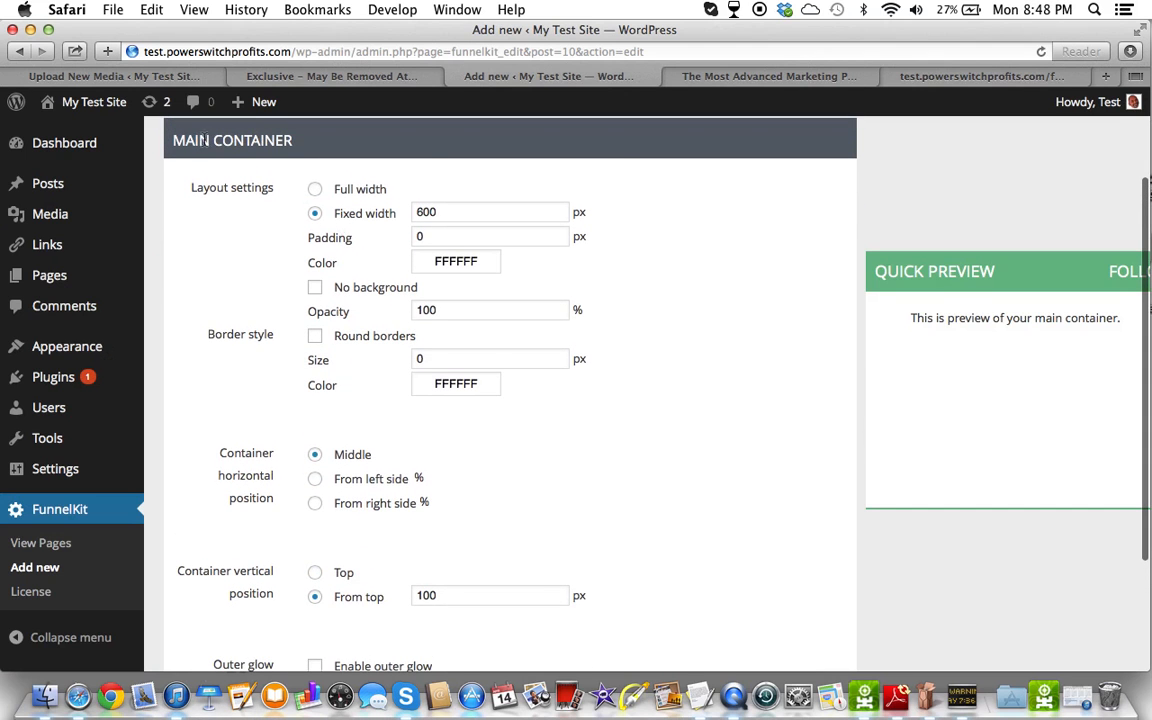
mouse_move(212, 128)
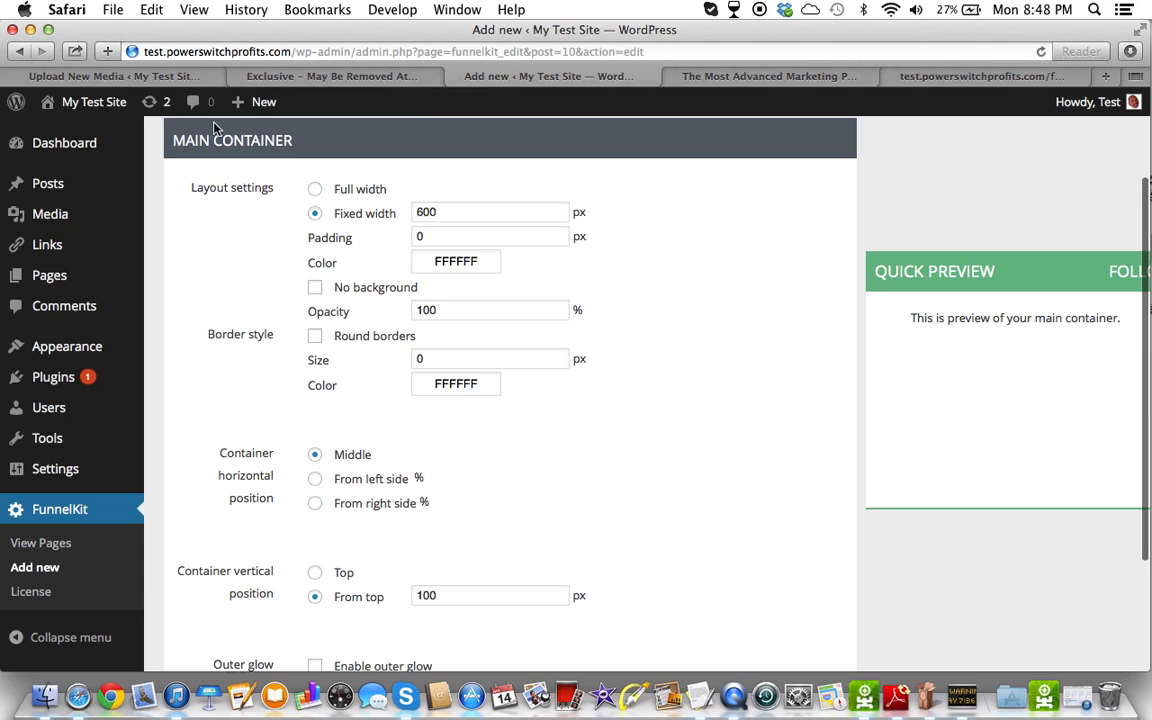
mouse_move(364, 388)
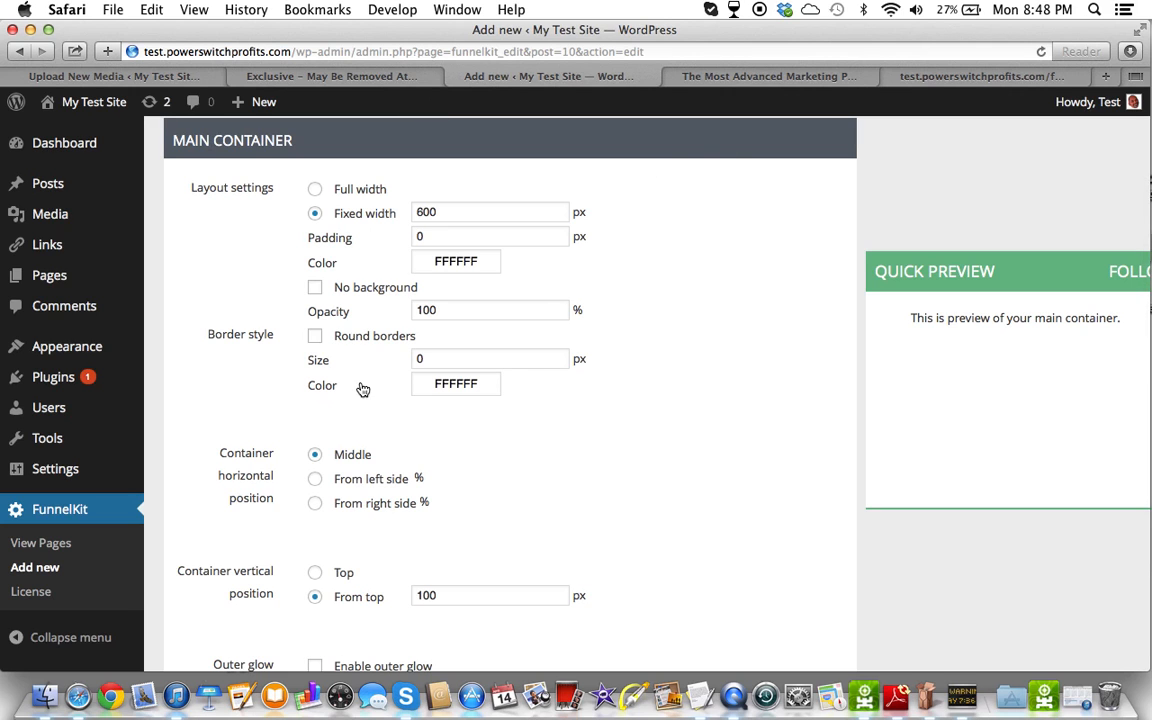
mouse_move(348, 332)
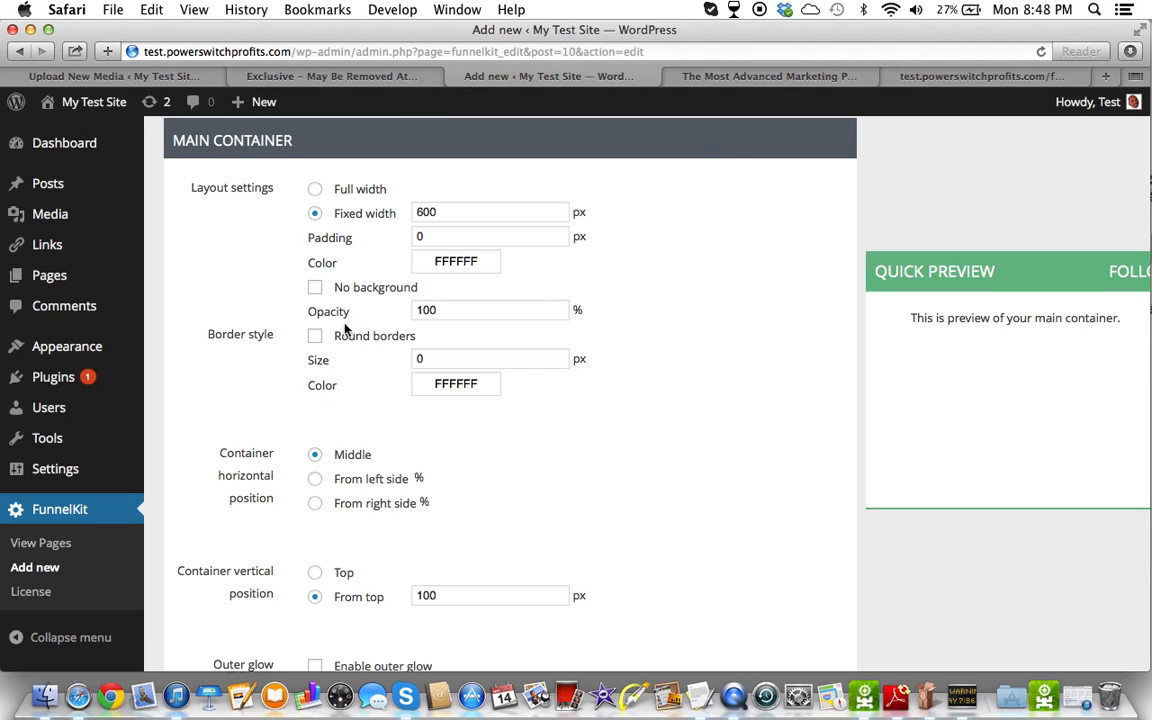
mouse_move(326, 396)
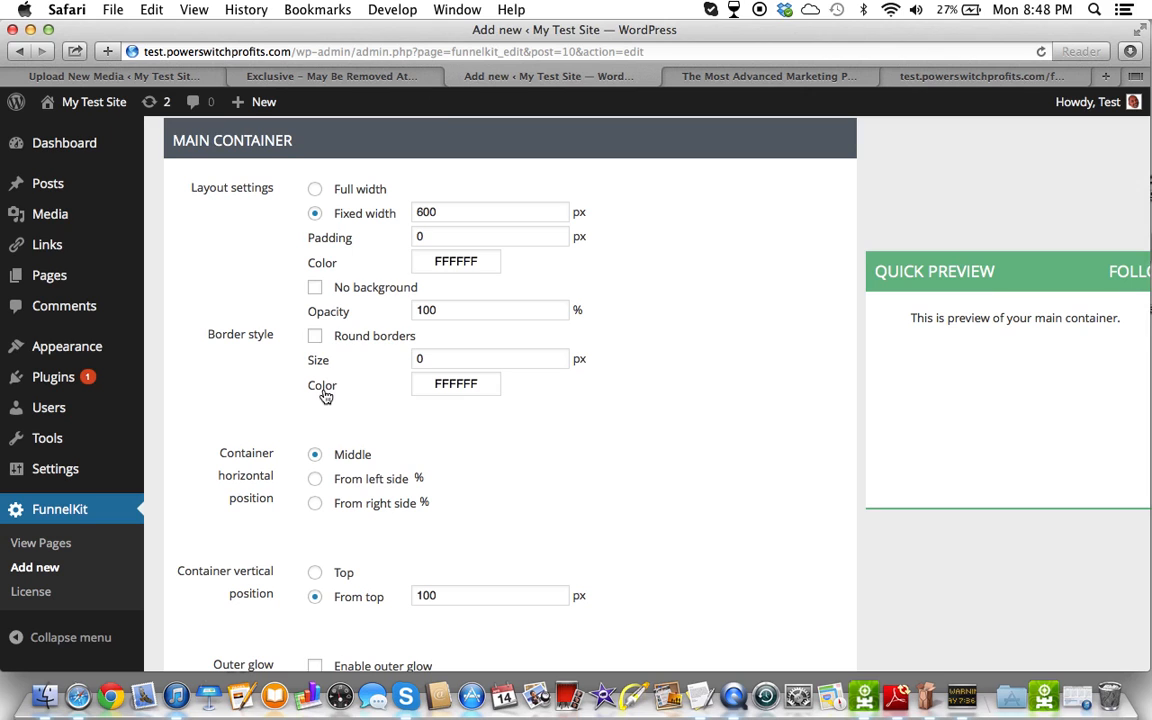
mouse_move(332, 248)
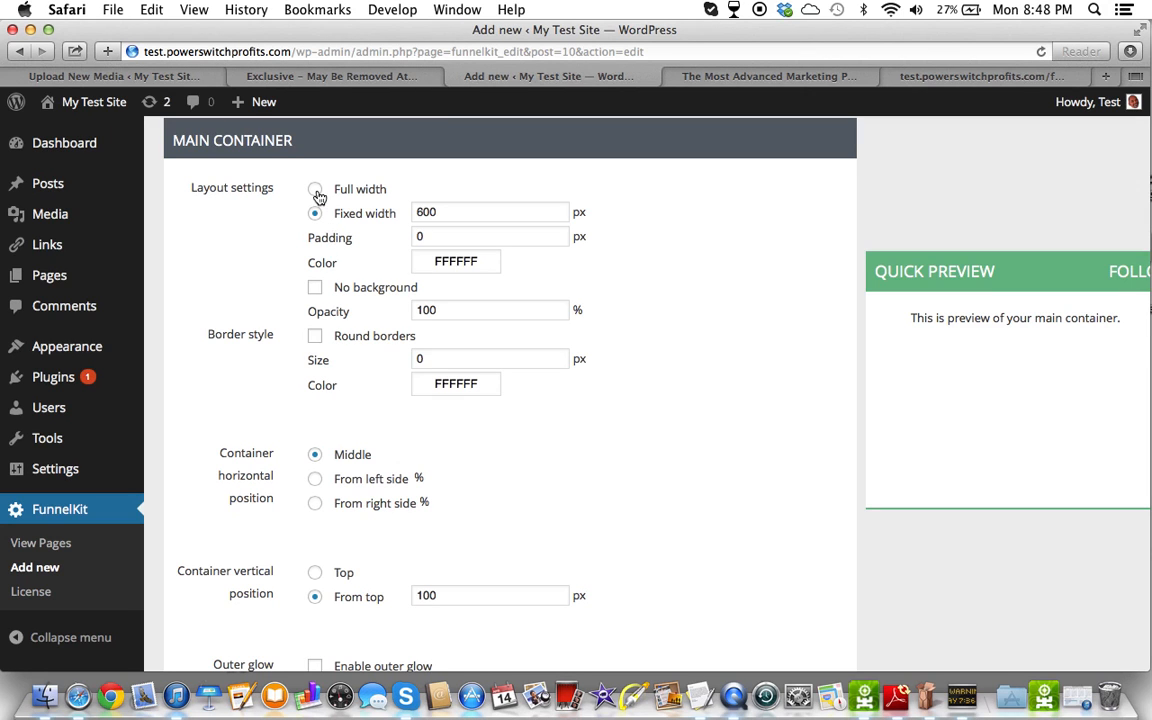
click(766, 76)
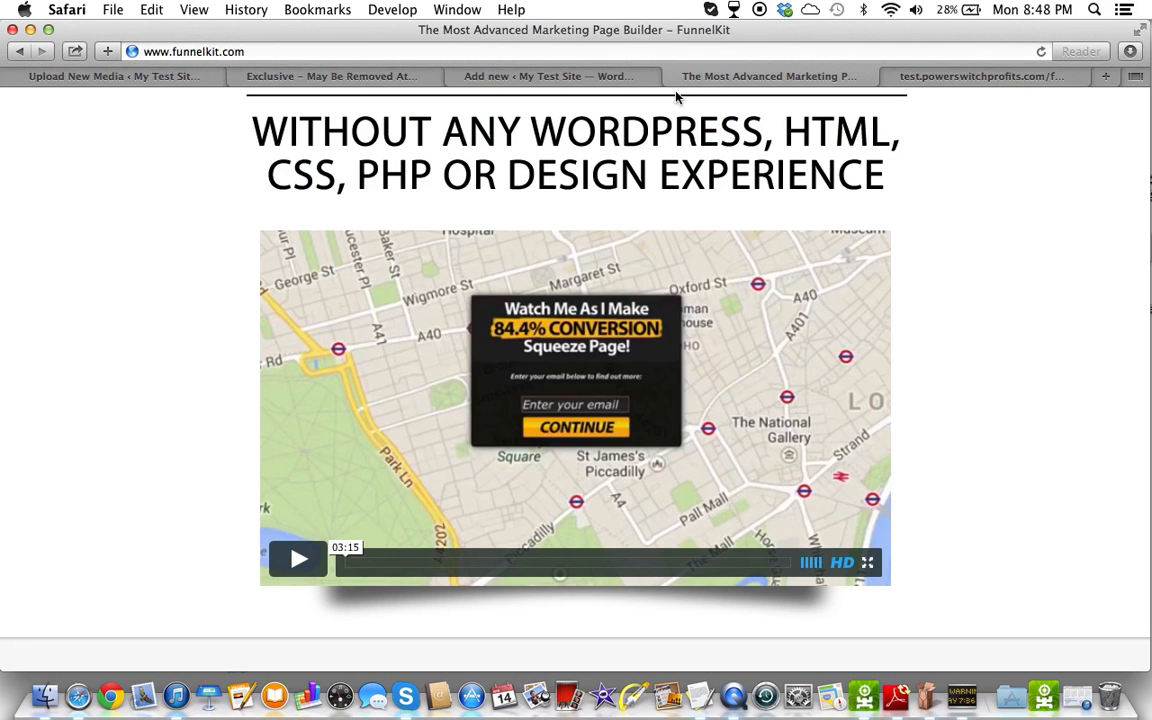
click(956, 76)
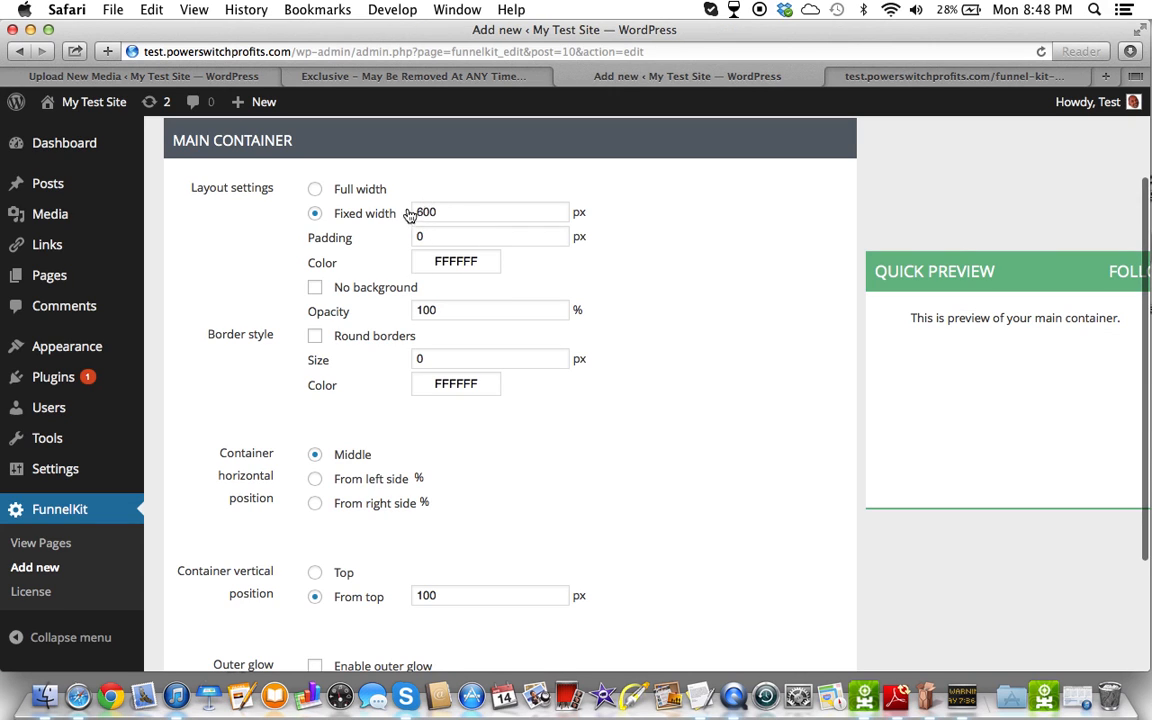
mouse_move(388, 256)
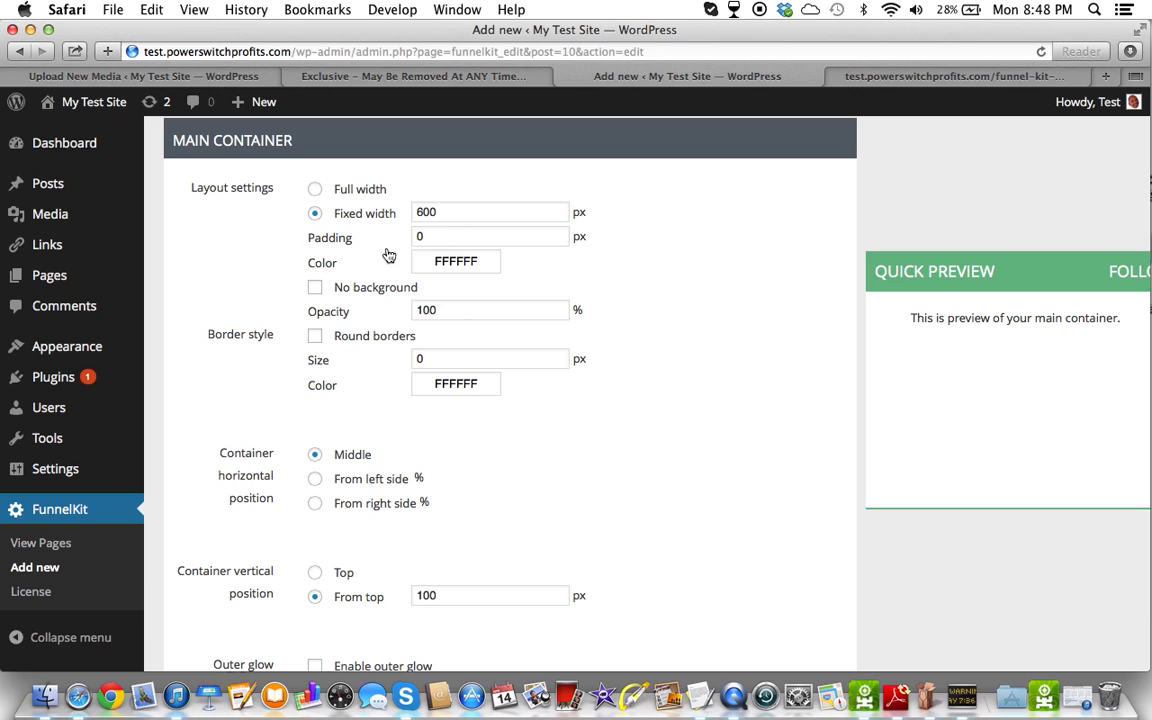
Give the main container a padding value of 10.
click(490, 236)
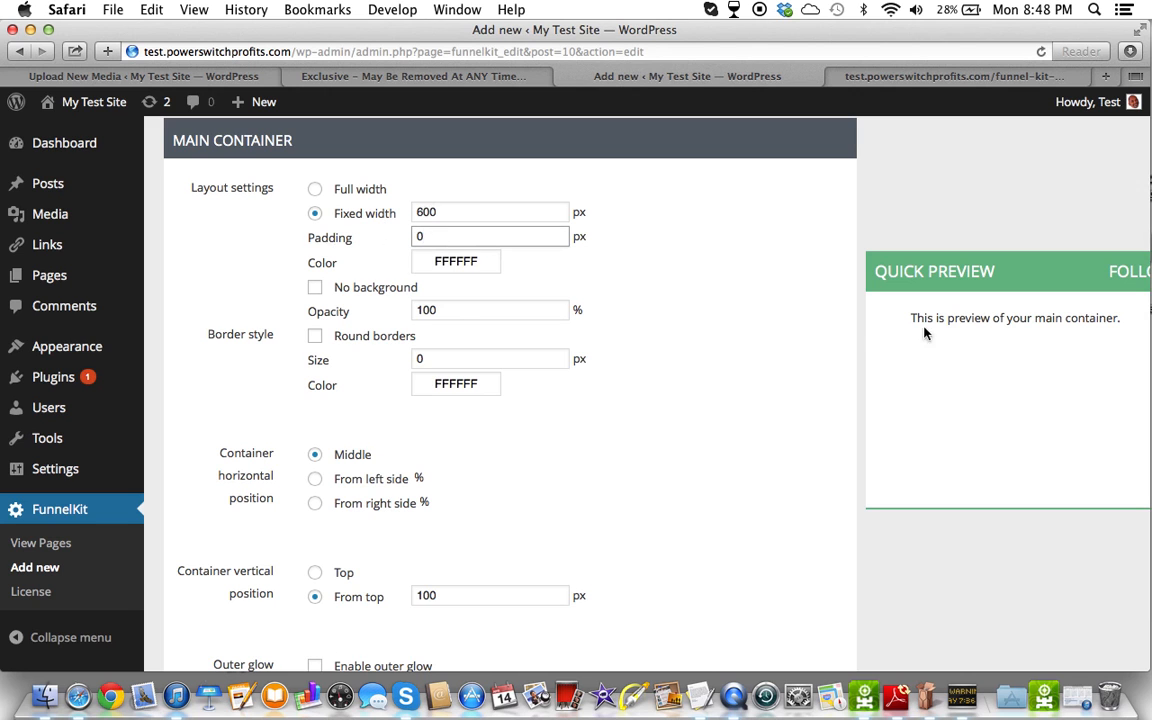
mouse_move(868, 318)
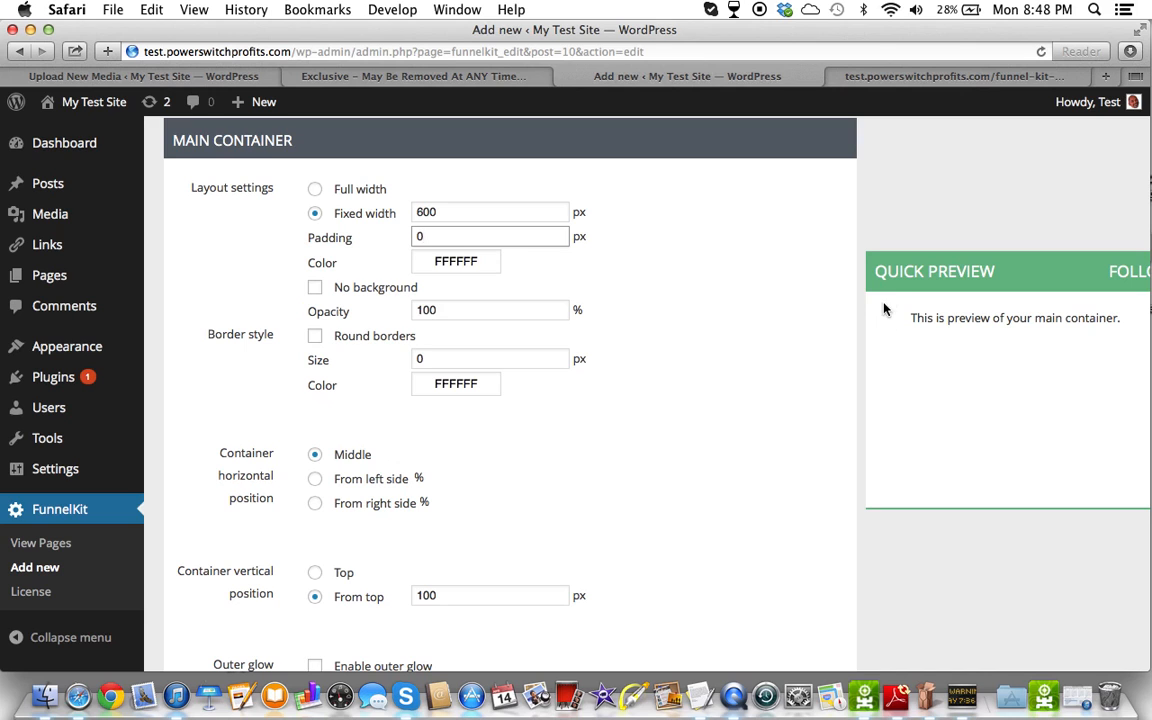
mouse_move(1134, 368)
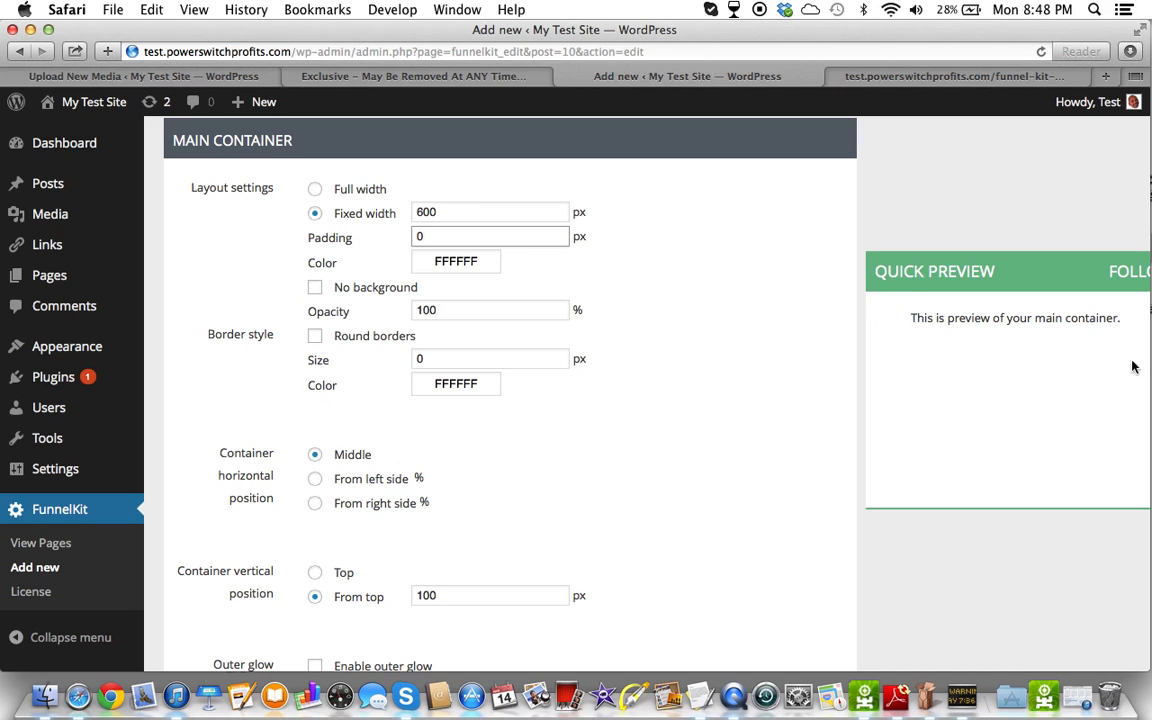
mouse_move(392, 232)
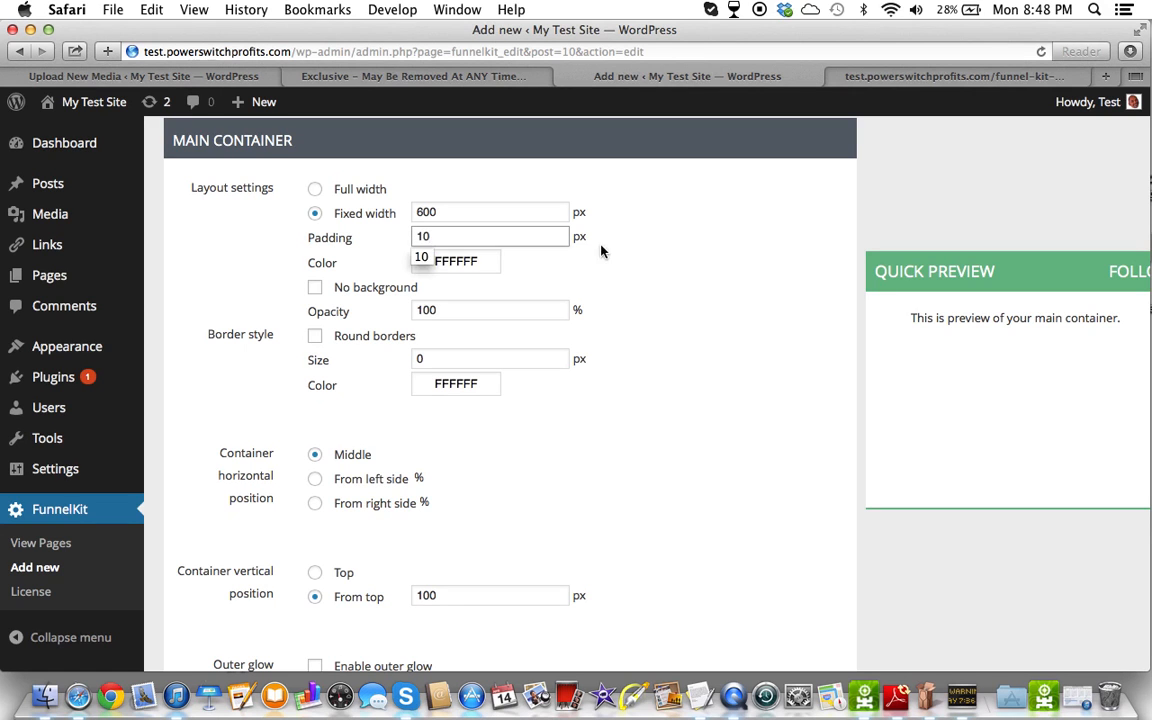
scroll(down, 3)
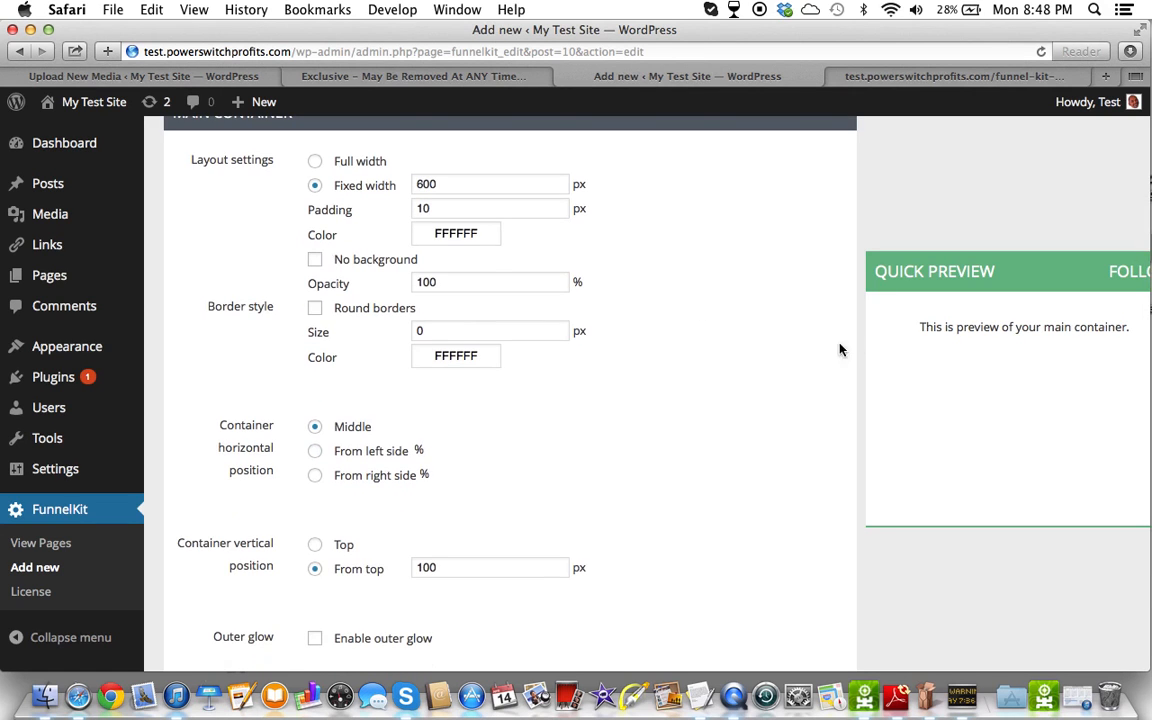
click(488, 232)
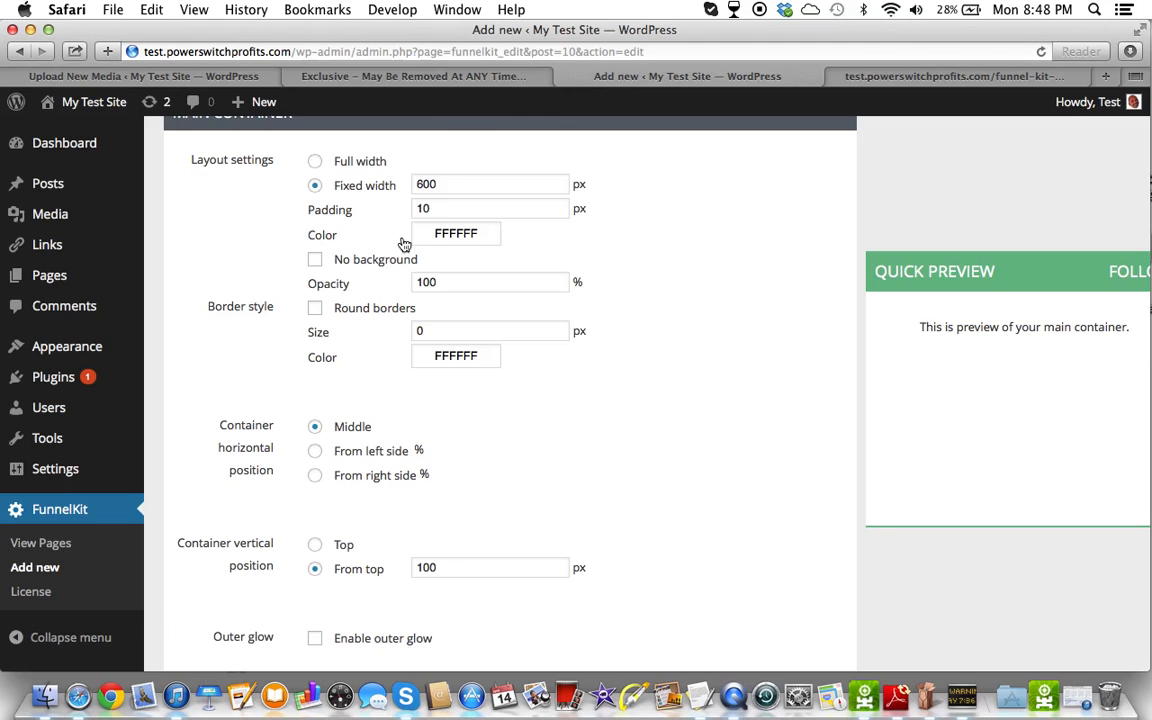
Set the main container's background colour to a pale yellow.
click(456, 232)
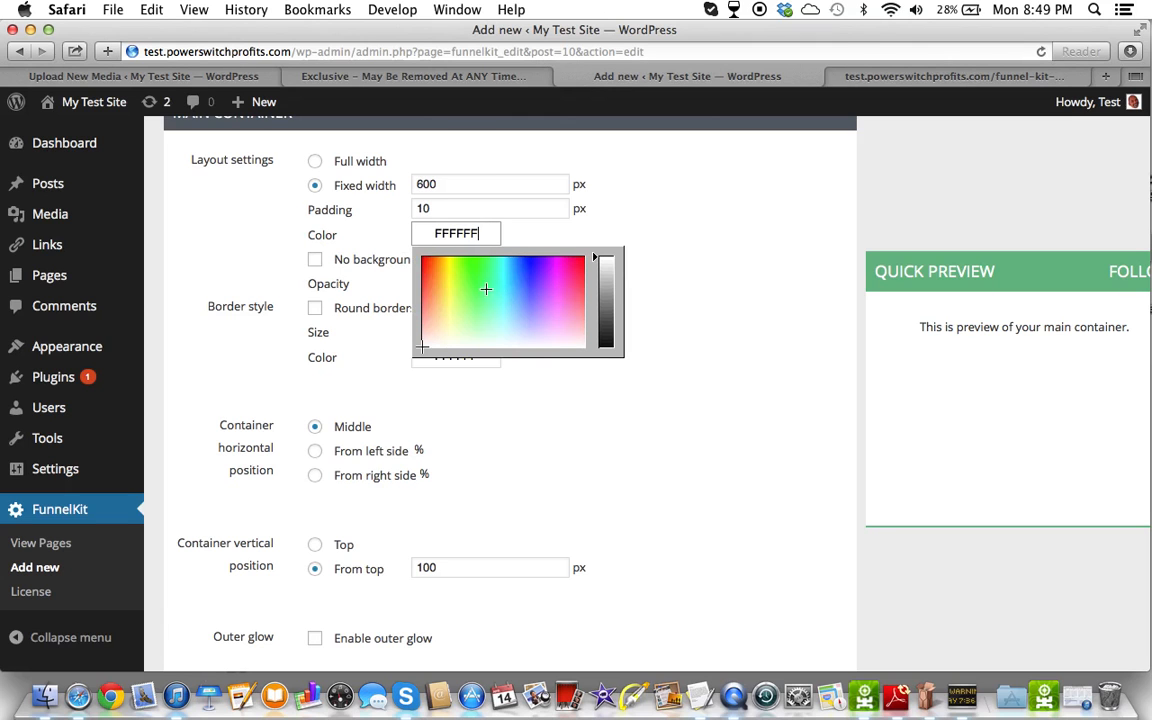
click(446, 288)
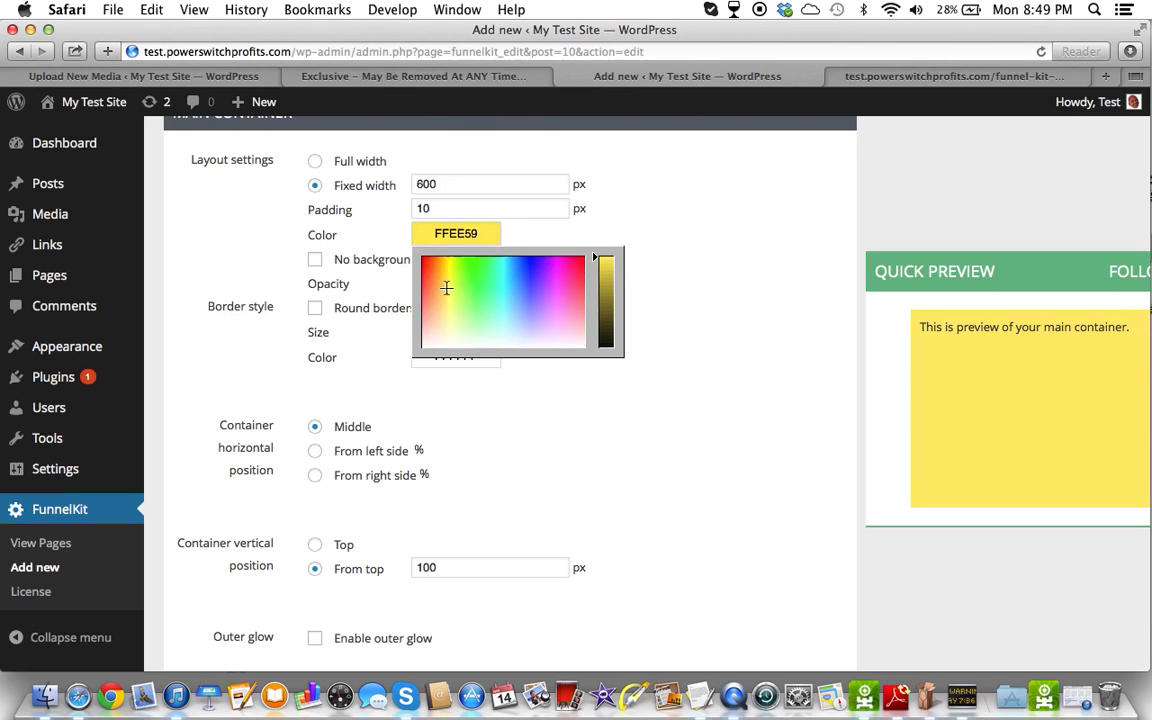
click(450, 308)
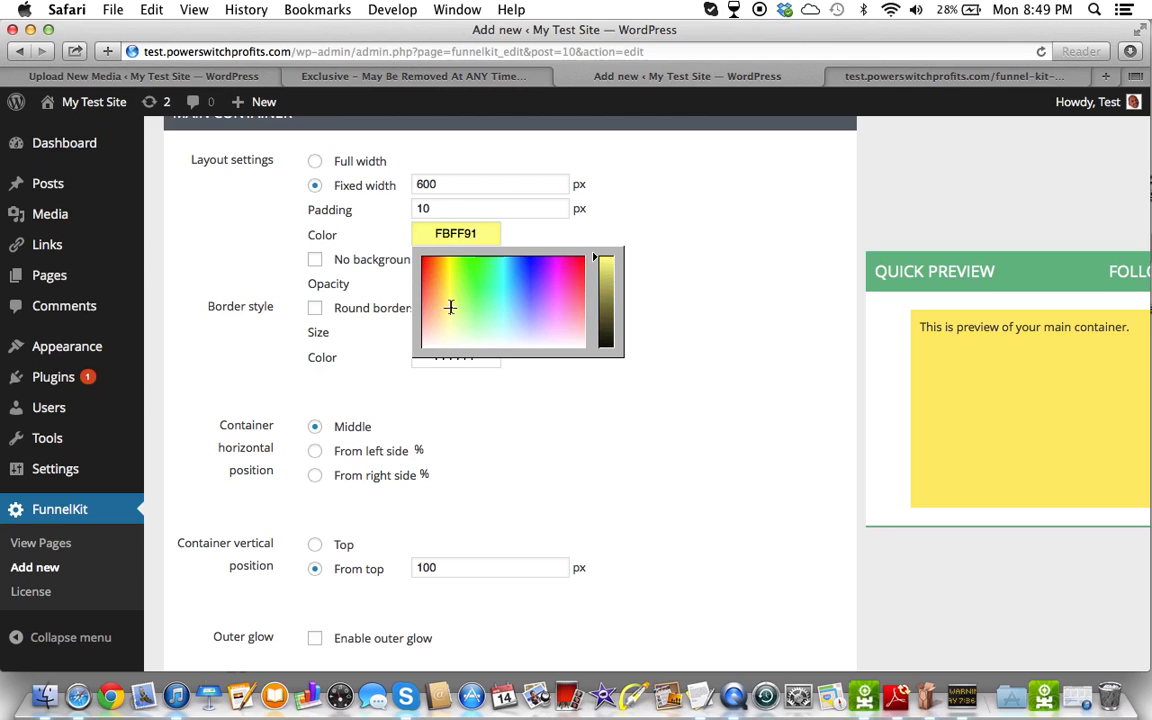
scroll(down, 3)
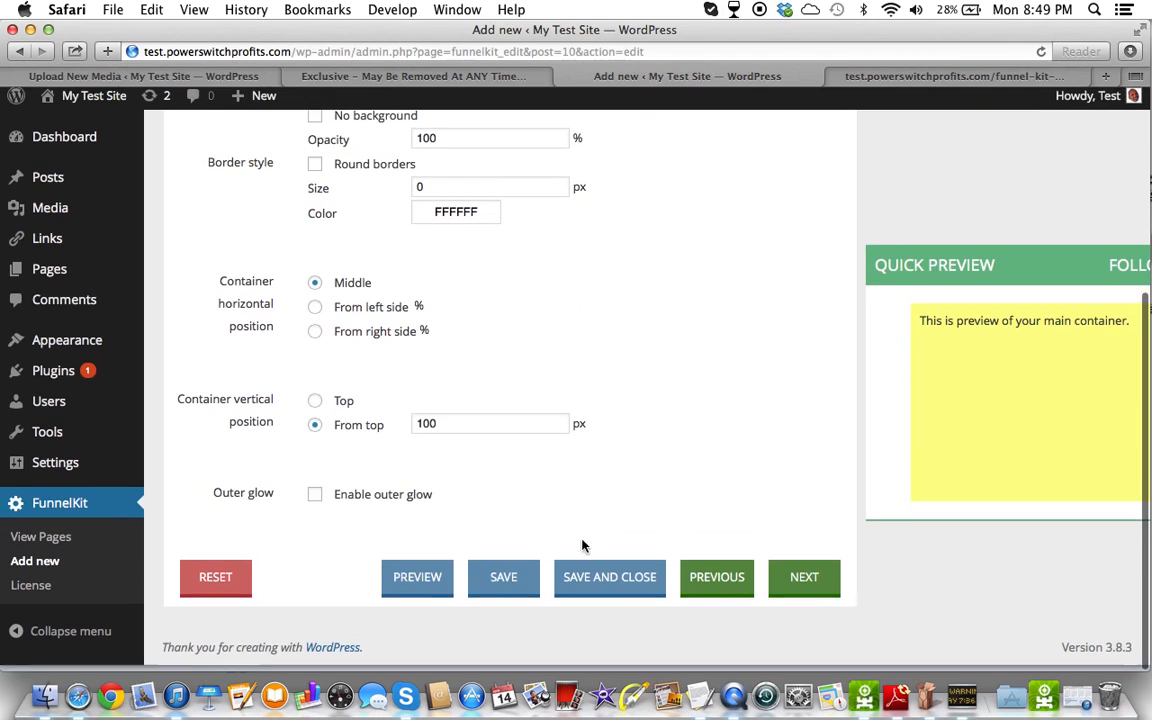
Save the page, confirm the 'Page Saved' alert and check the yellow container on the live page.
scroll(up, 3)
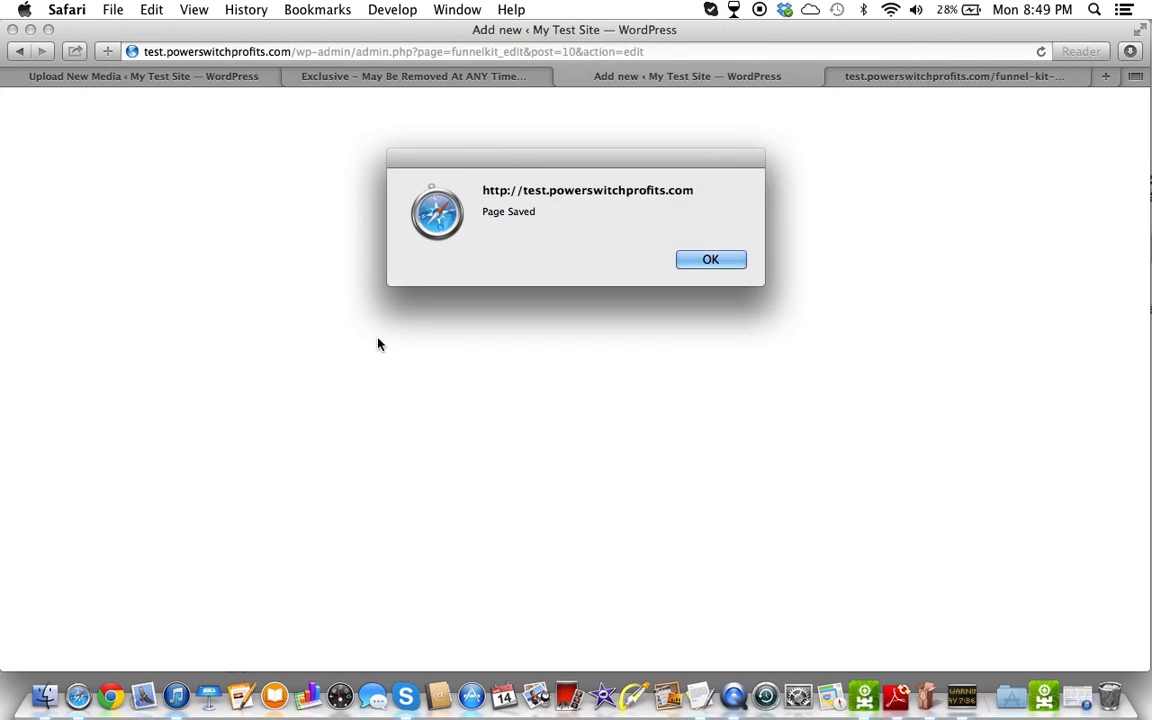
click(710, 260)
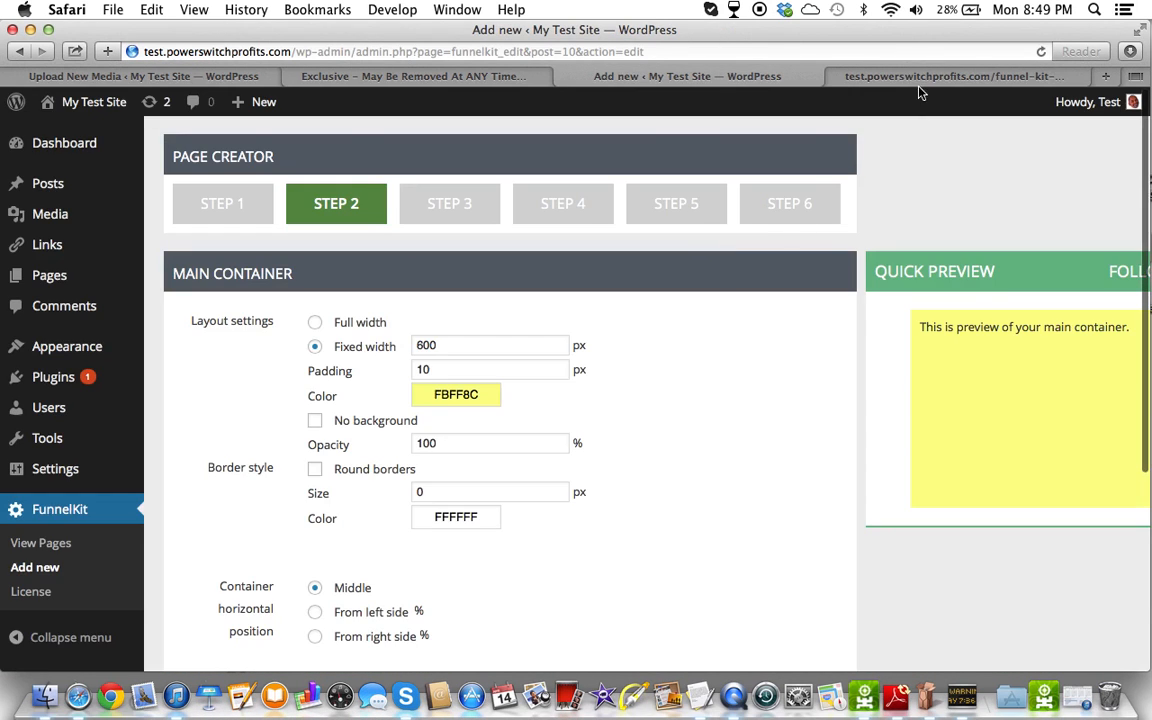
click(952, 76)
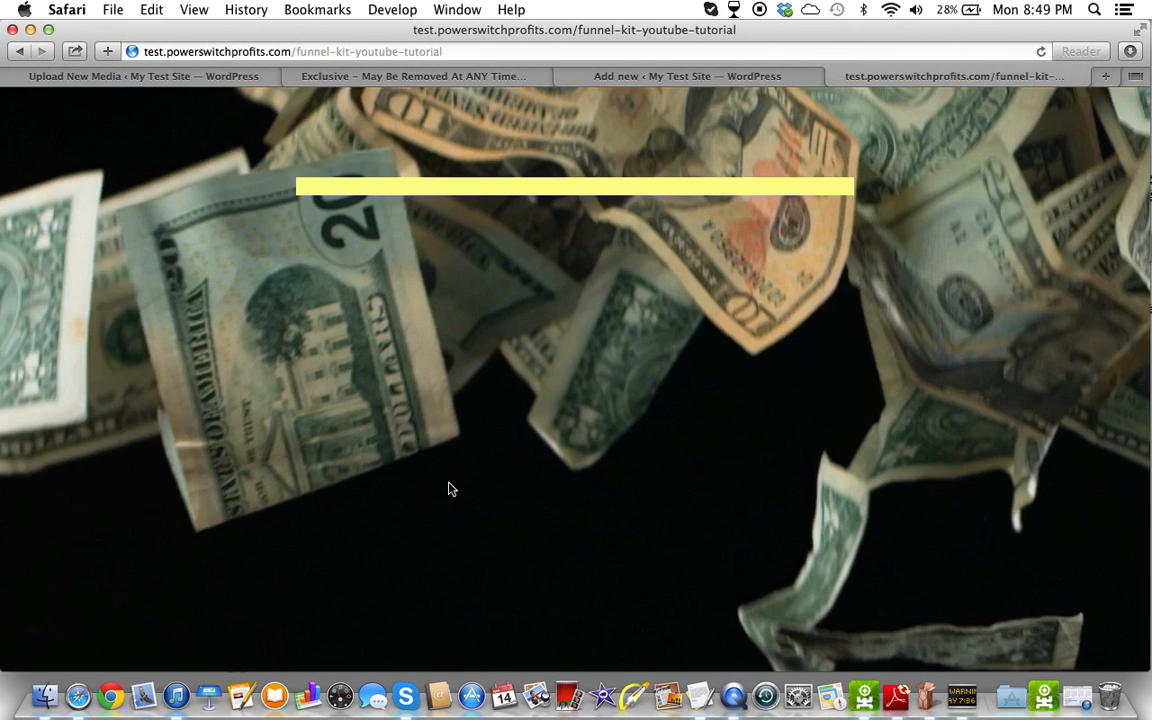
mouse_move(786, 192)
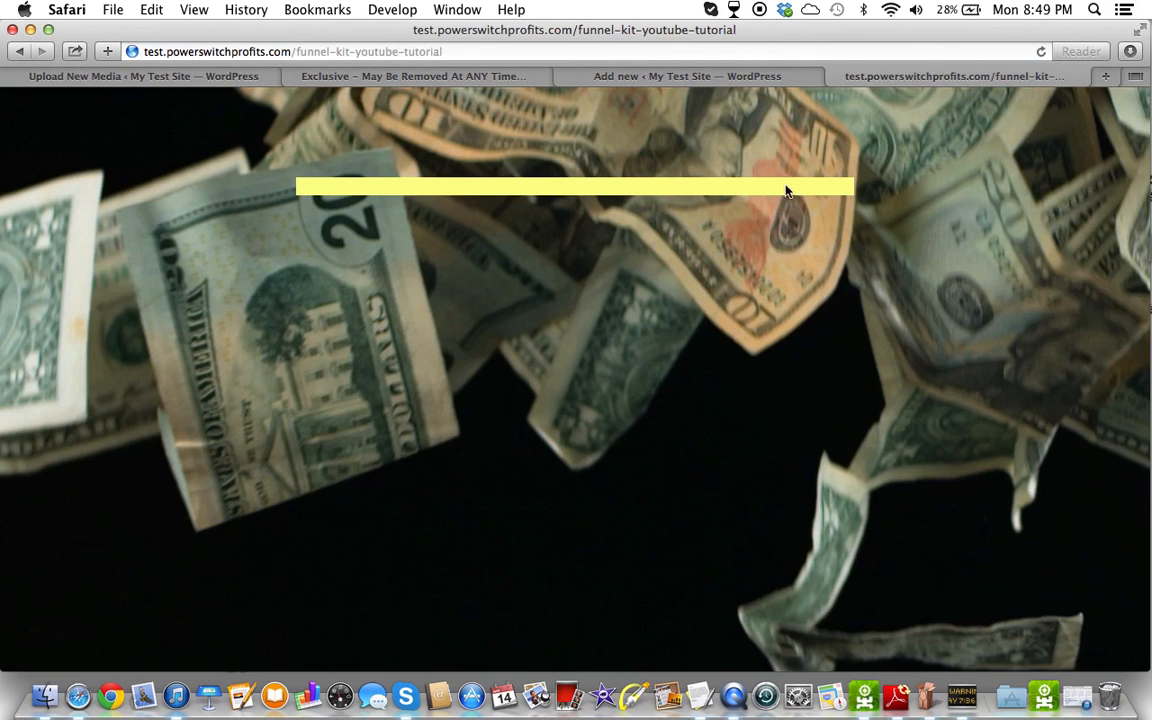
click(688, 76)
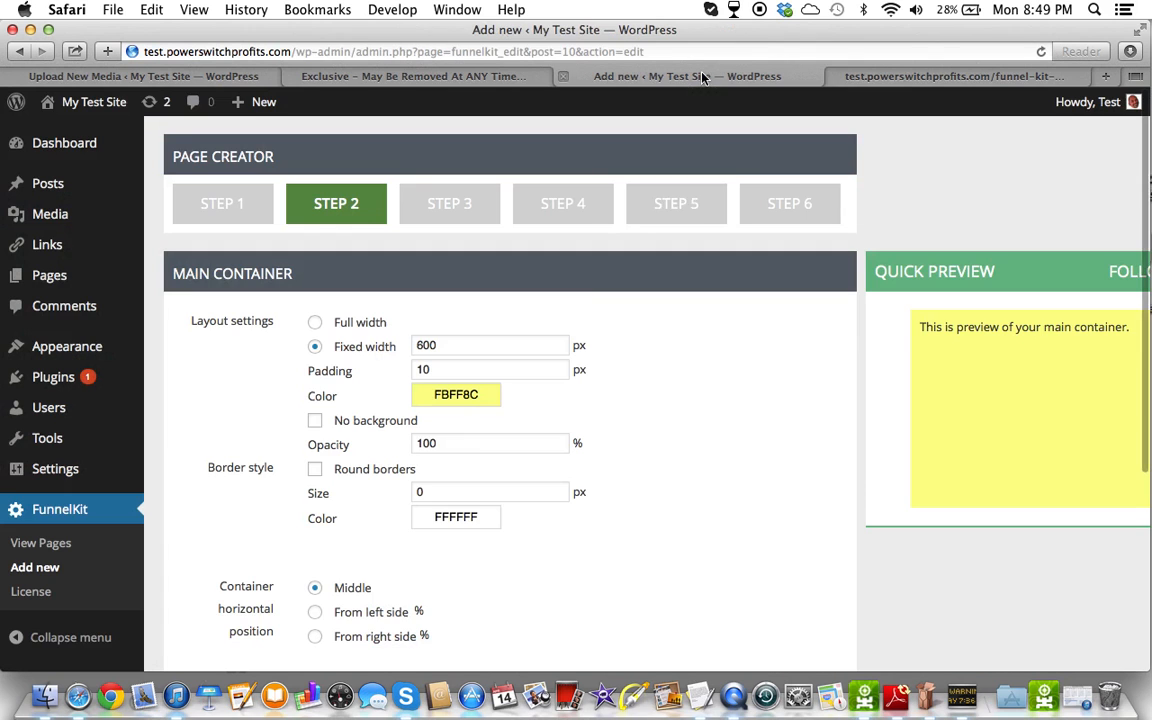
Change the main container's opacity from 100 to 70 percent.
scroll(down, 3)
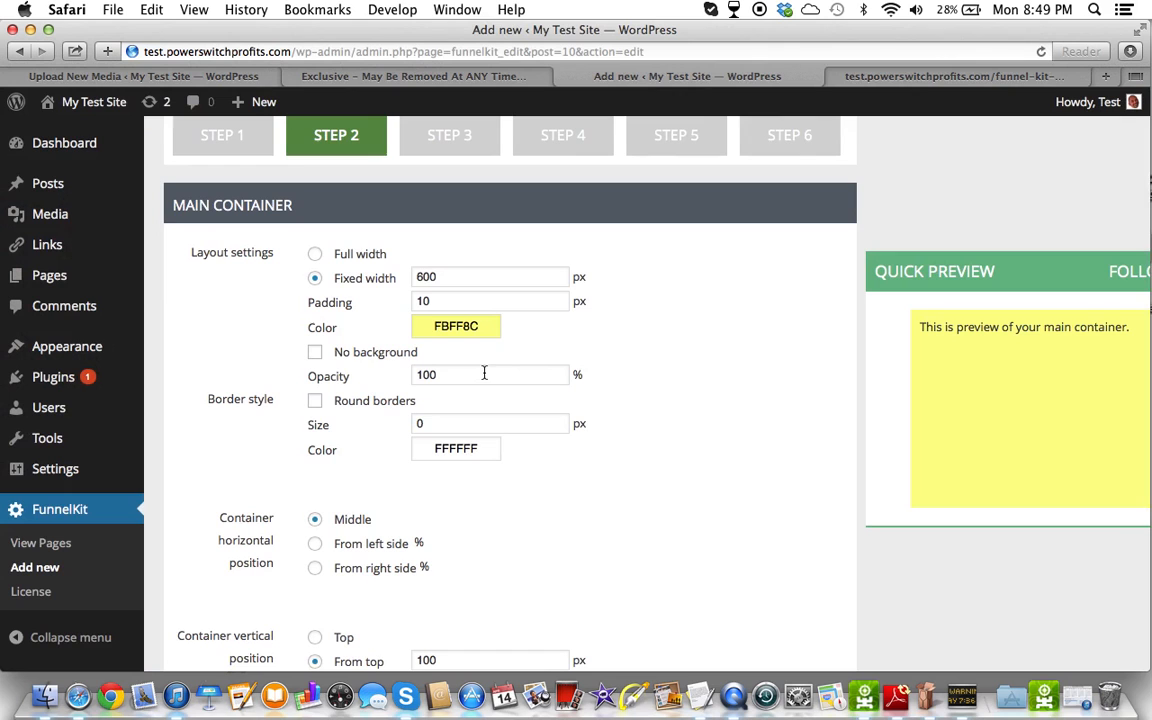
mouse_move(376, 360)
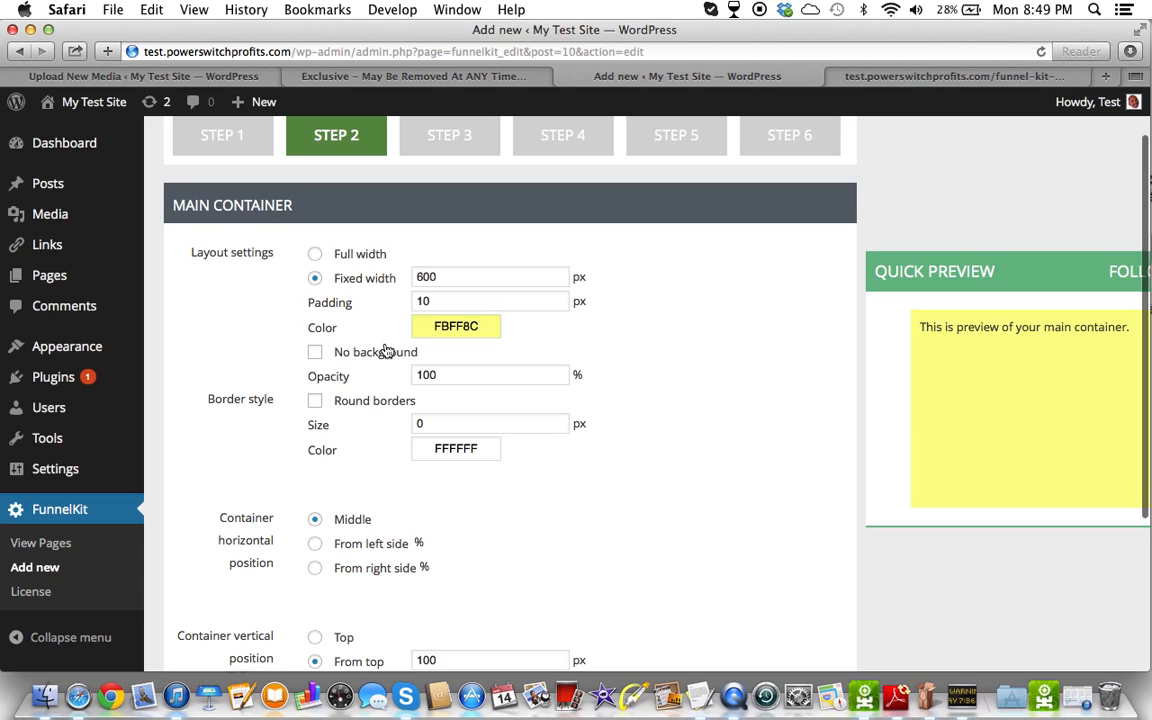
scroll(up, 3)
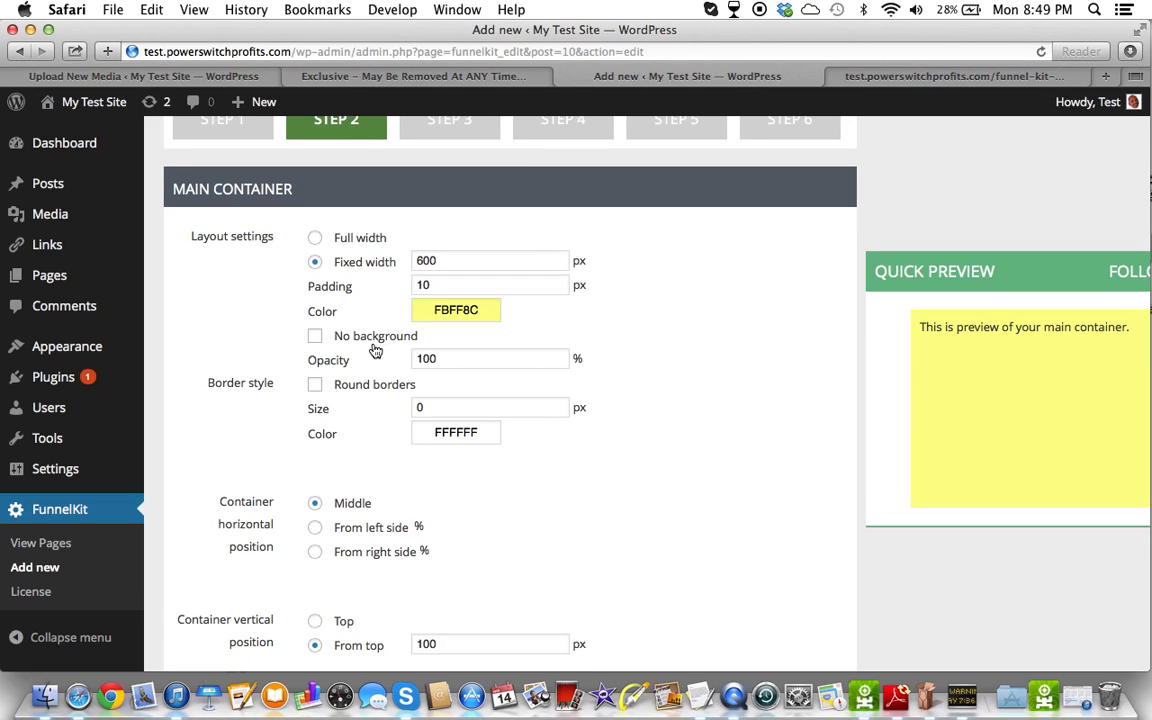
scroll(down, 3)
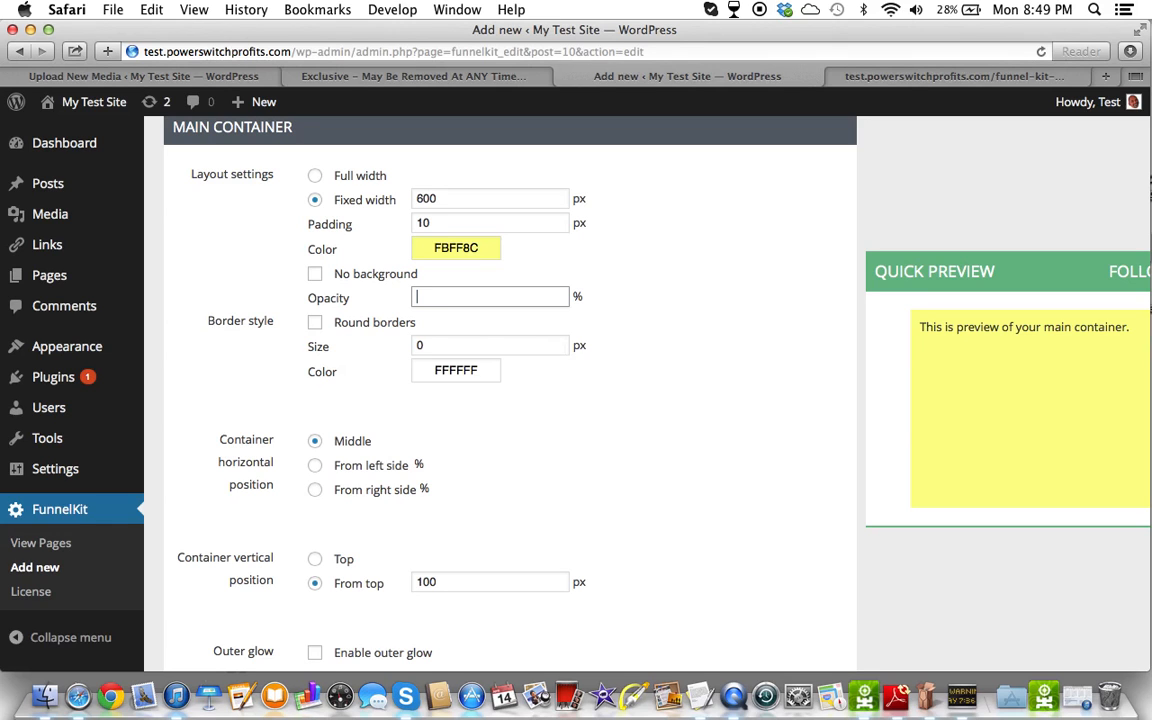
text(70)
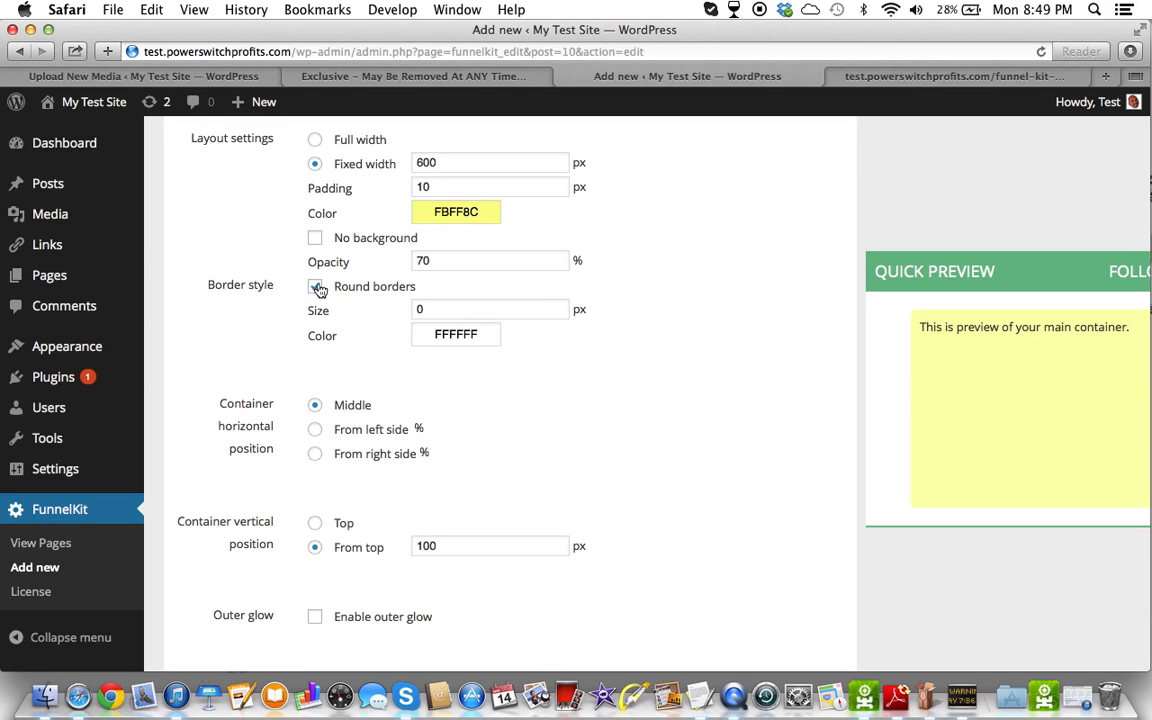
Enable round borders and give the border the yellow FBFF8C colour, with the container colour white FFFFFF.
click(316, 288)
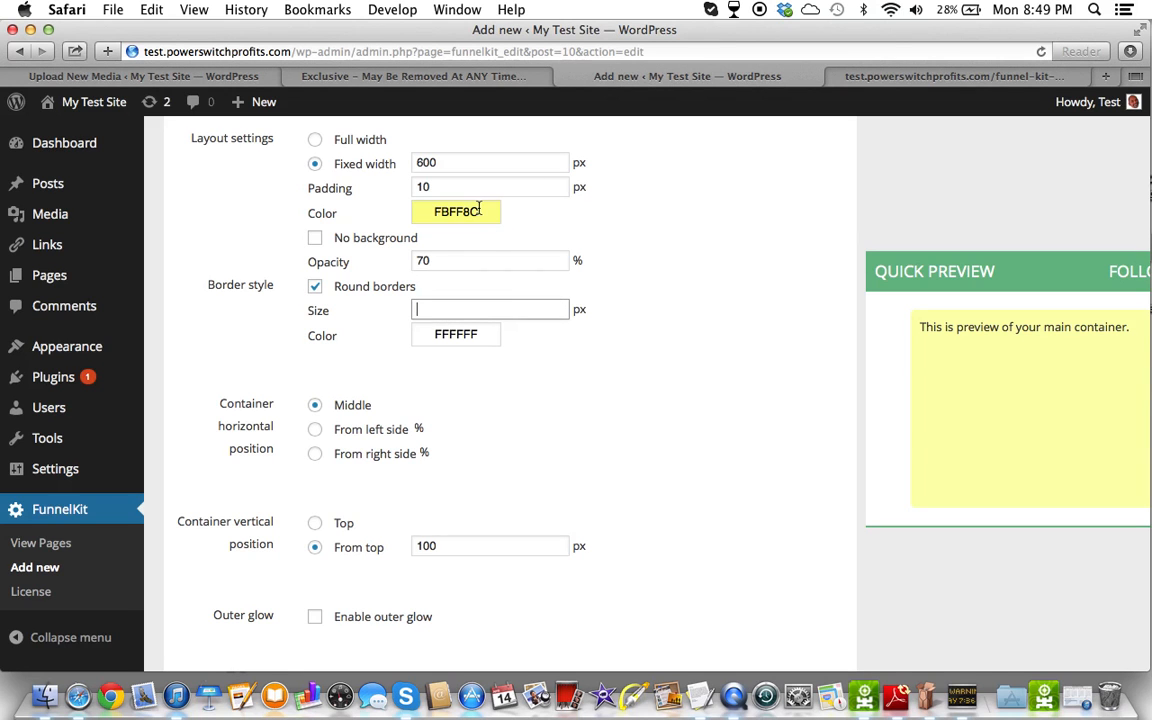
click(456, 212)
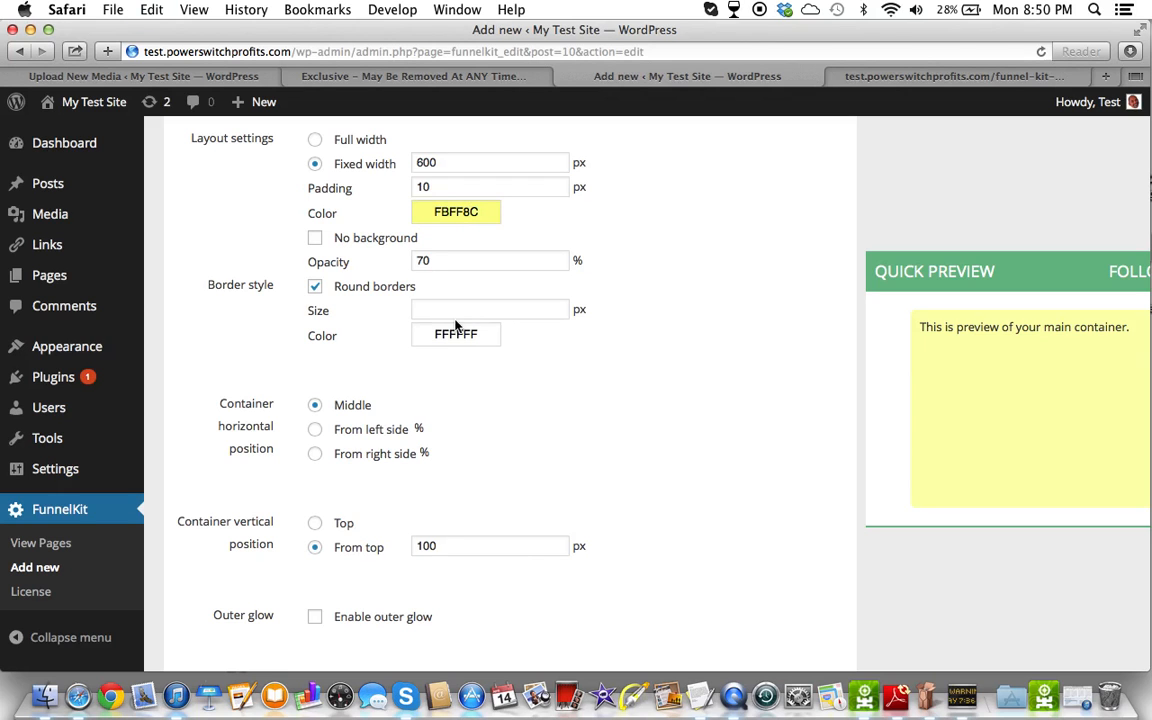
click(488, 308)
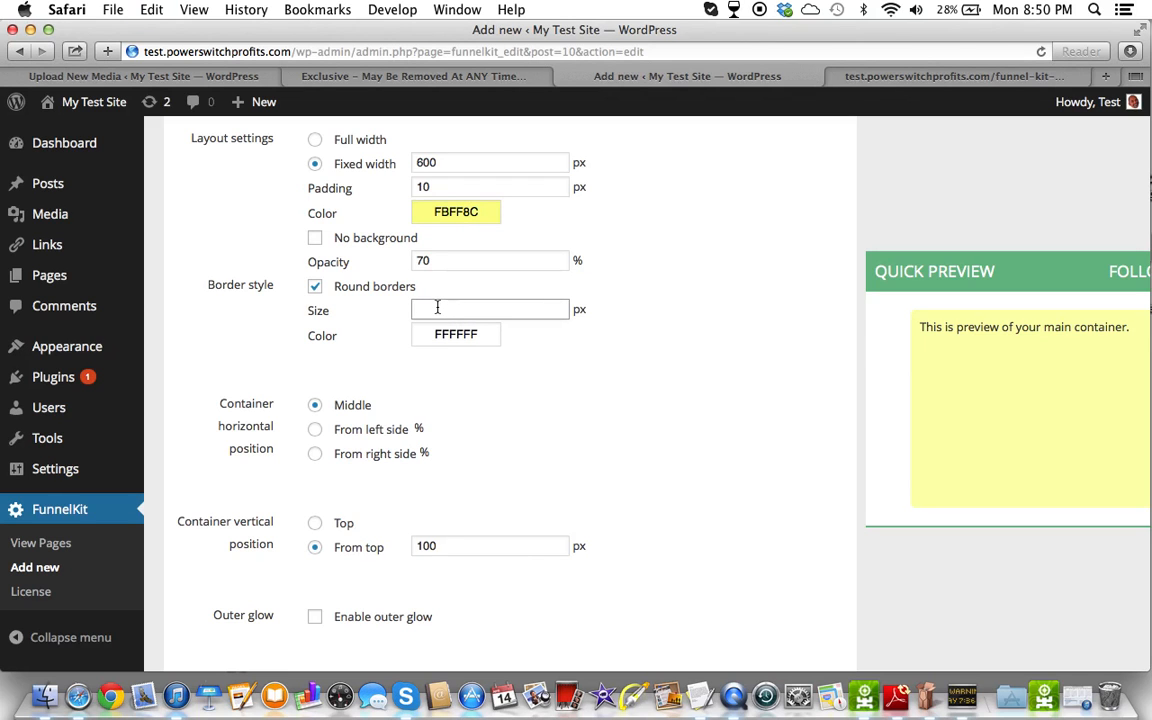
click(456, 332)
text(FBFF8C)
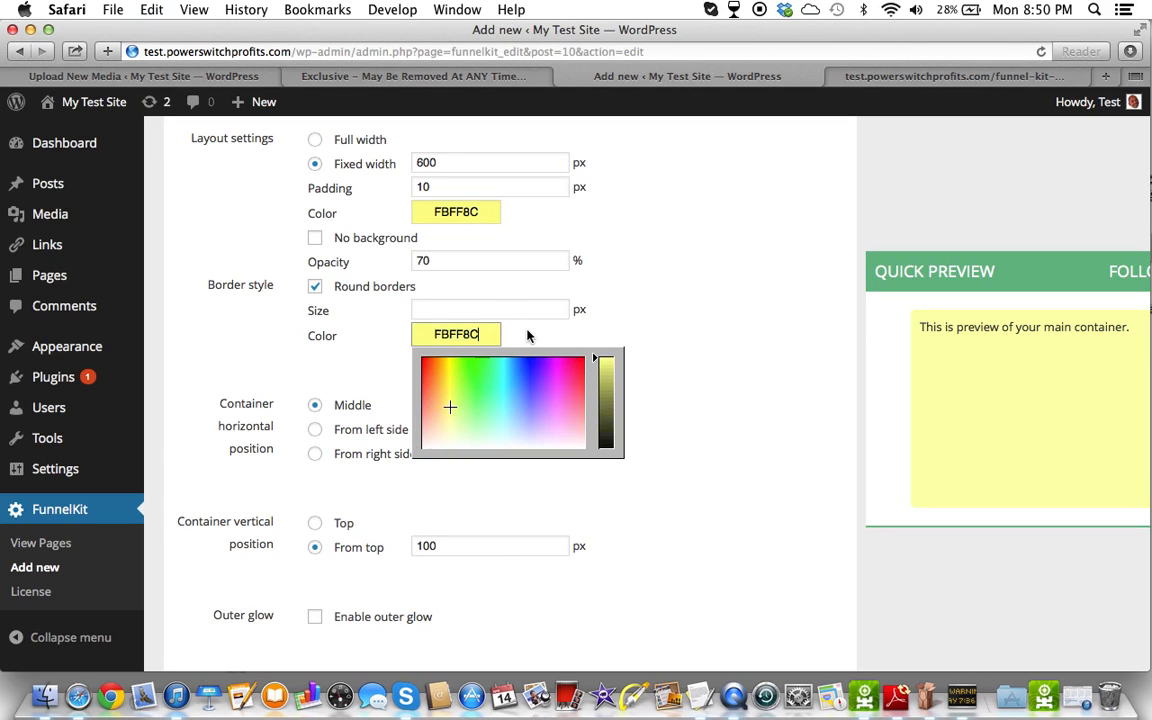
click(456, 212)
text(FFFFFF)
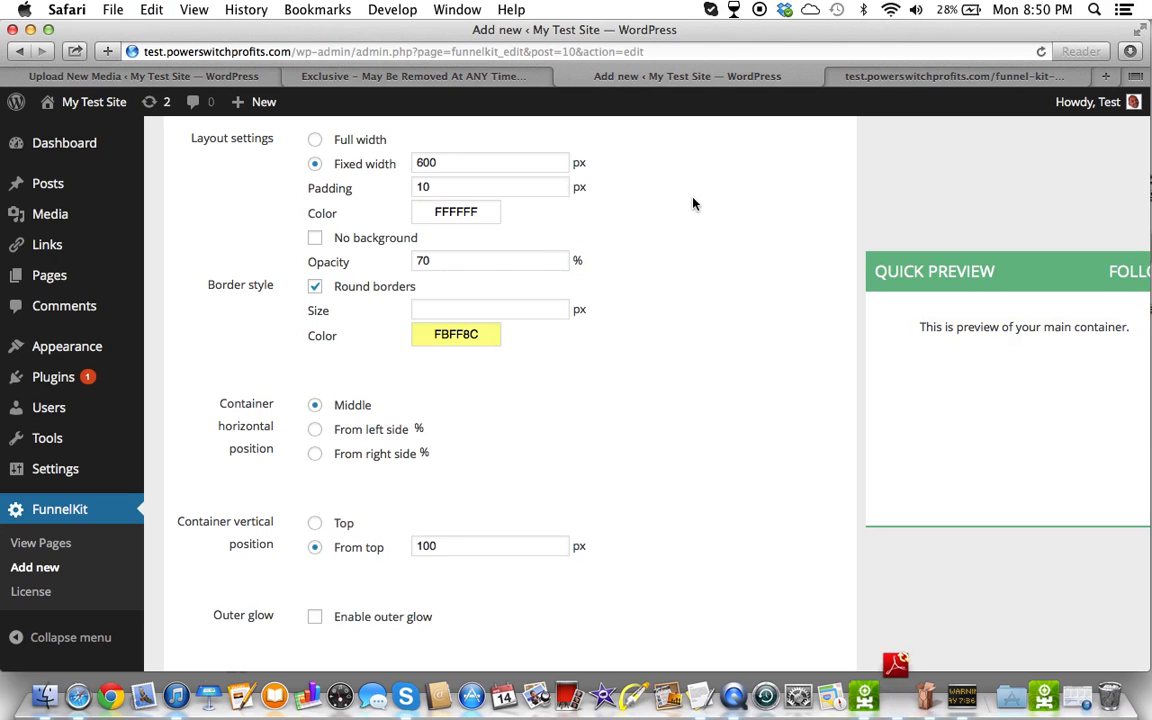
Set the border size to 3px.
click(488, 308)
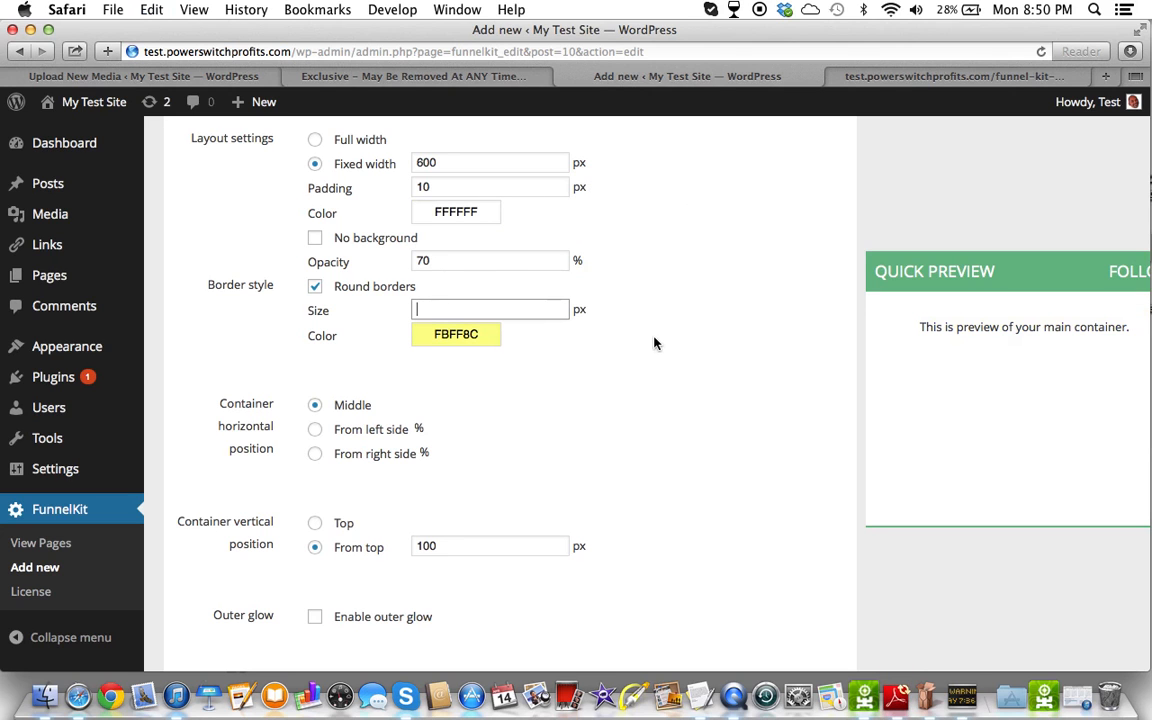
text(3)
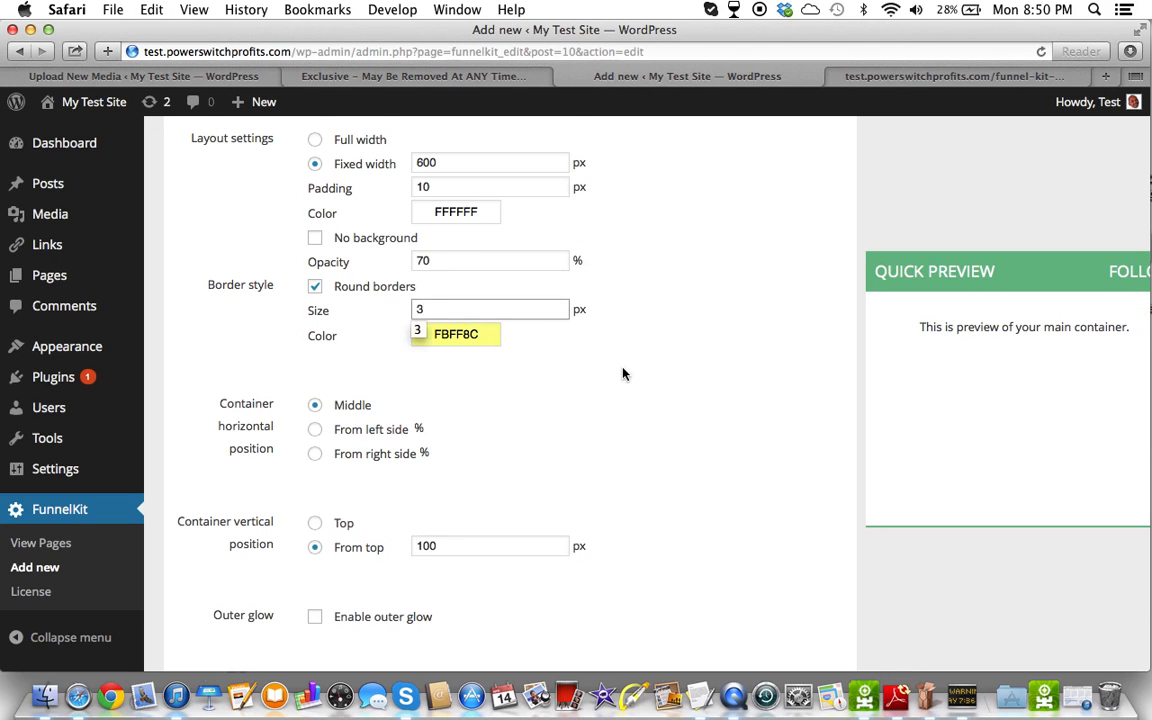
scroll(down, 3)
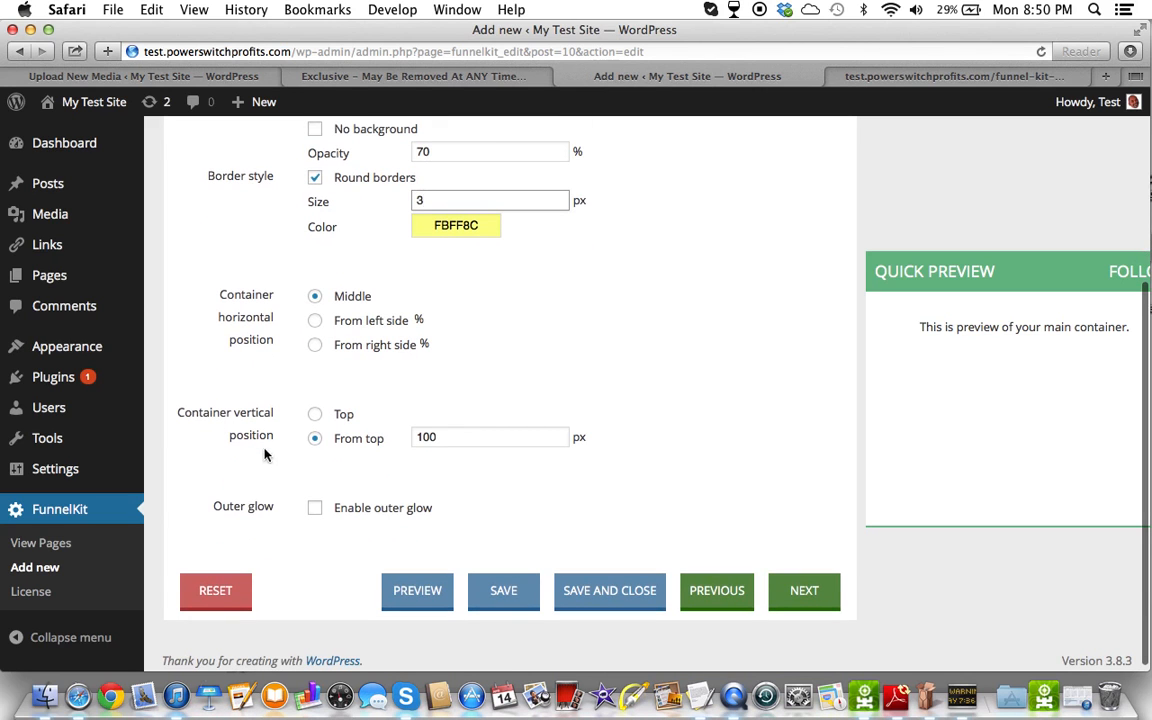
mouse_move(394, 432)
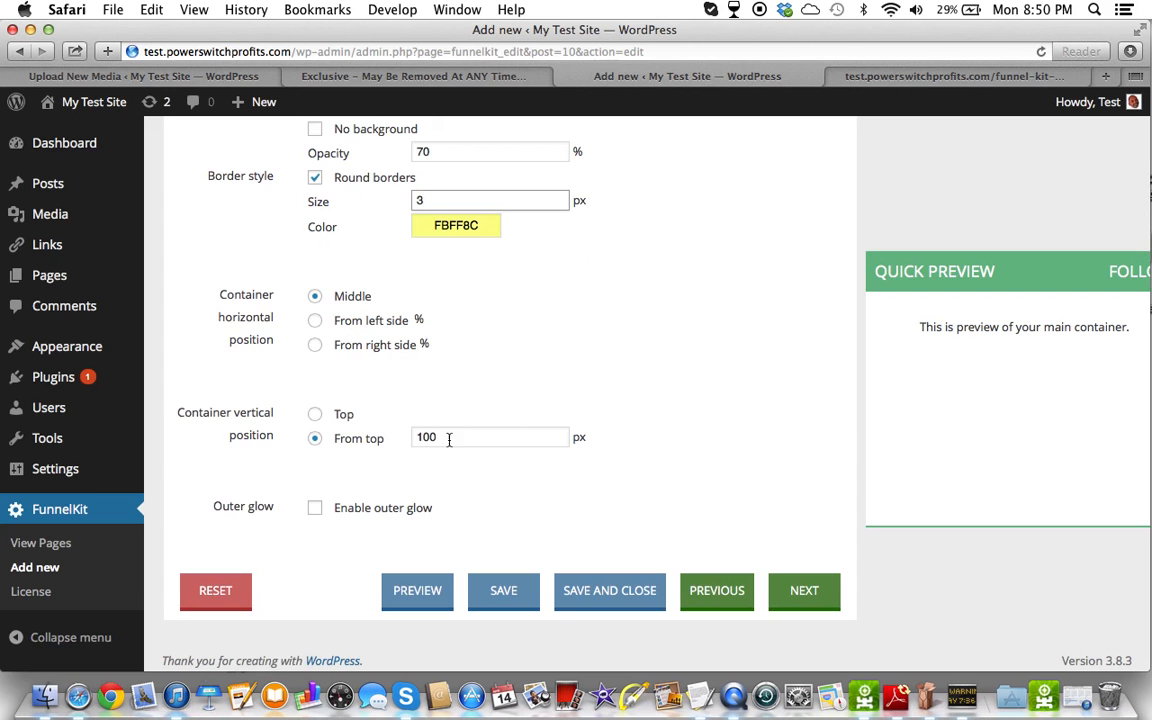
Compare the live capture page against the editor before adjusting the vertical position.
click(950, 76)
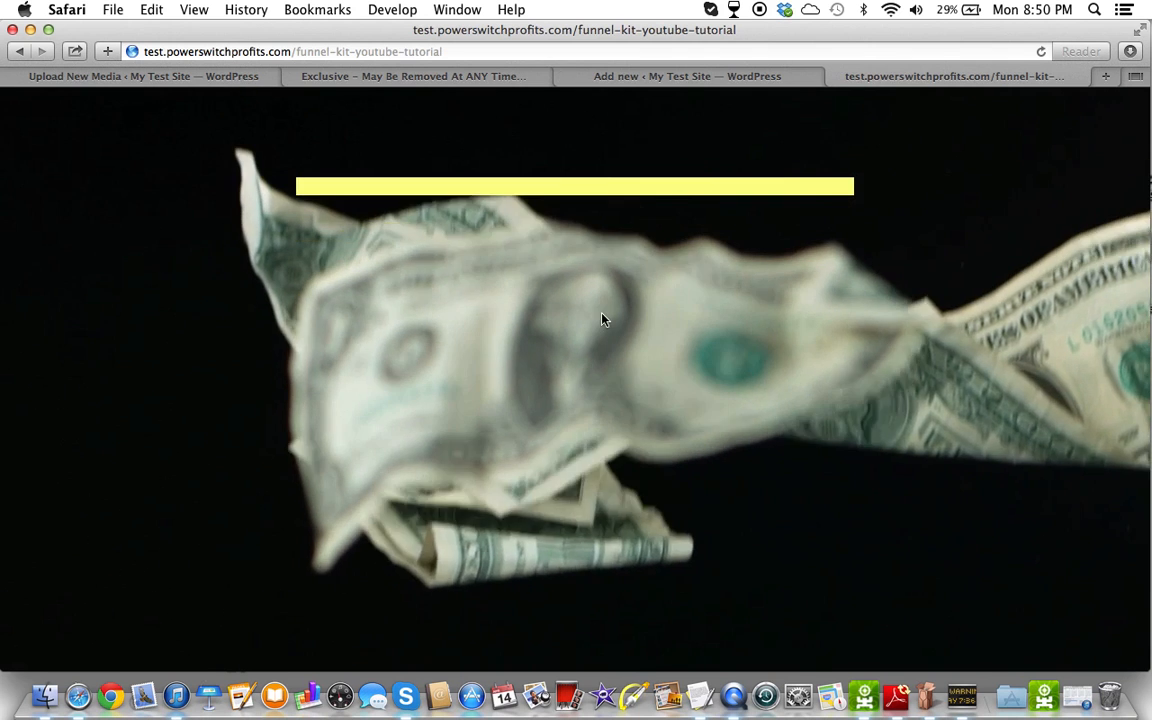
click(688, 76)
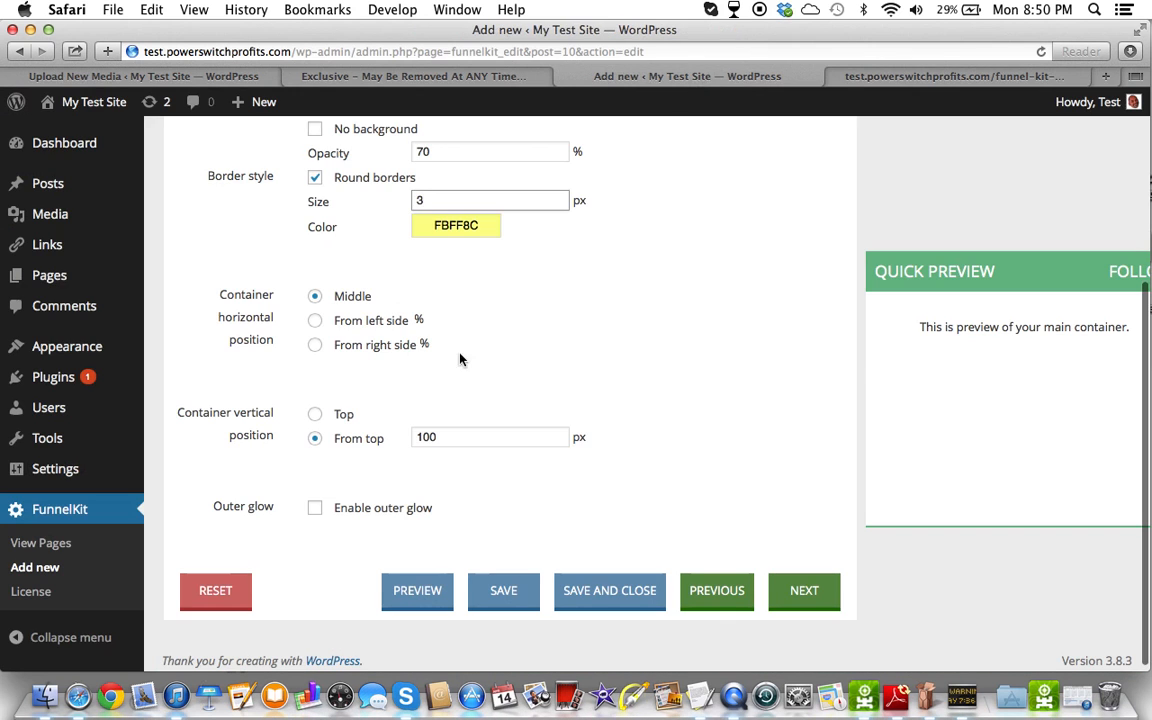
click(416, 590)
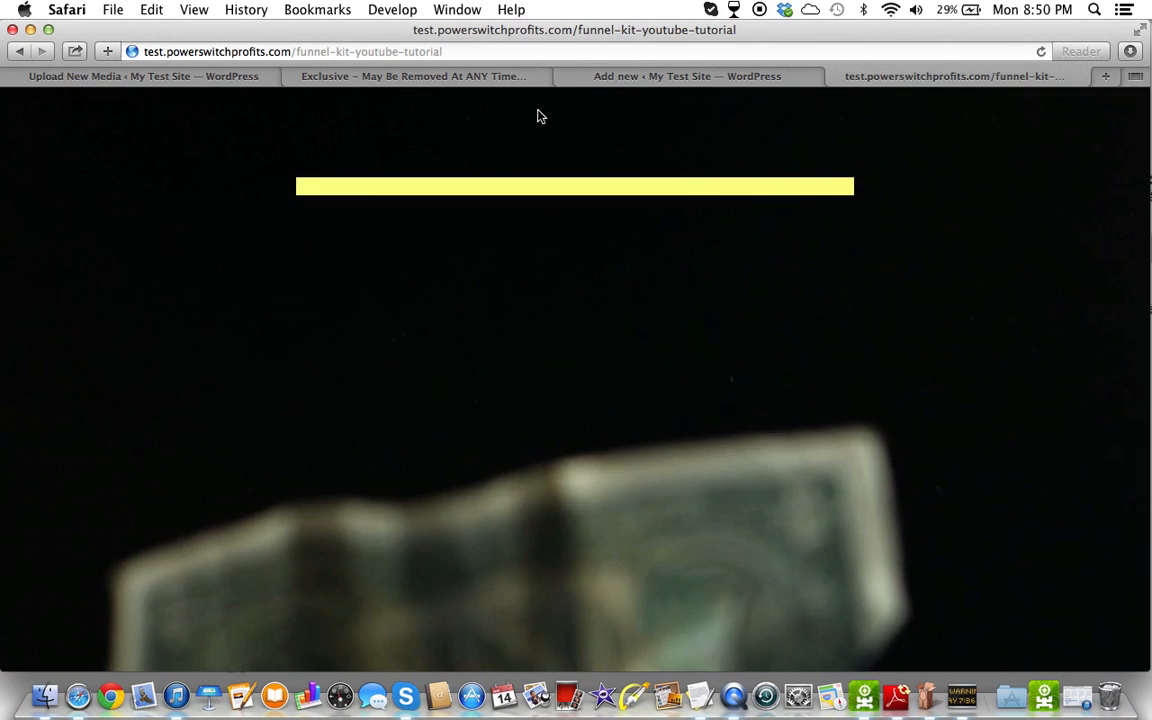
click(688, 76)
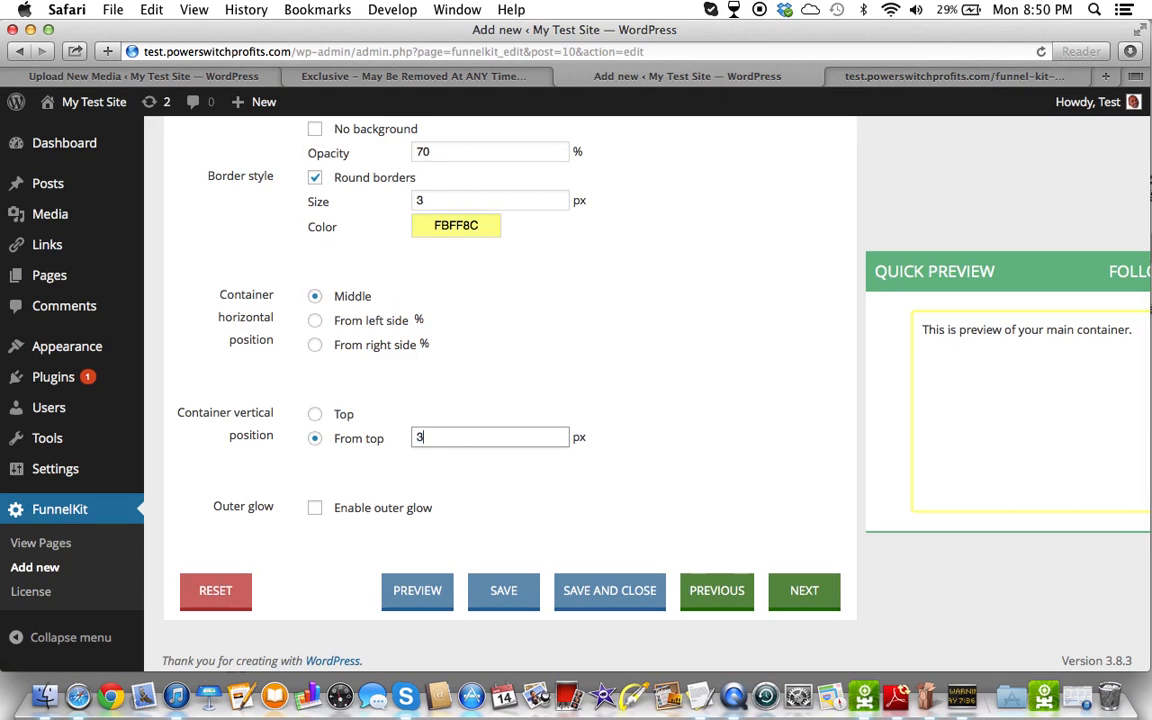
Set the container's 'From top' offset to 300px, save, confirm the alert and check the live page.
text(300)
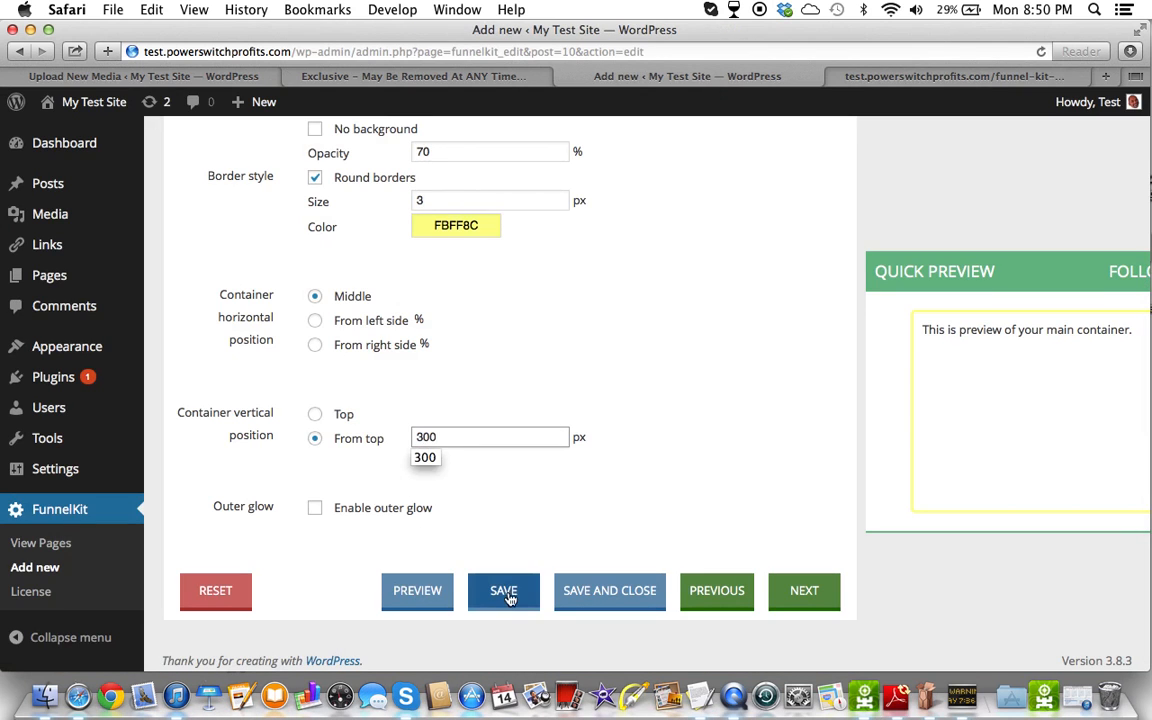
click(504, 590)
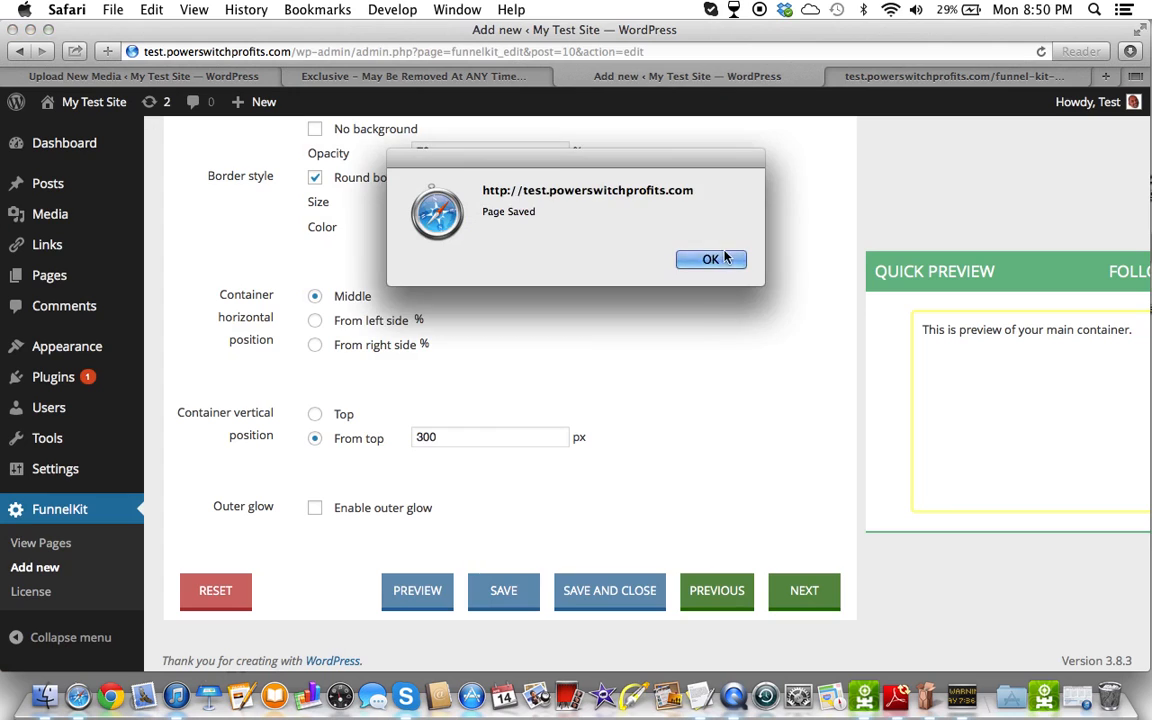
click(712, 260)
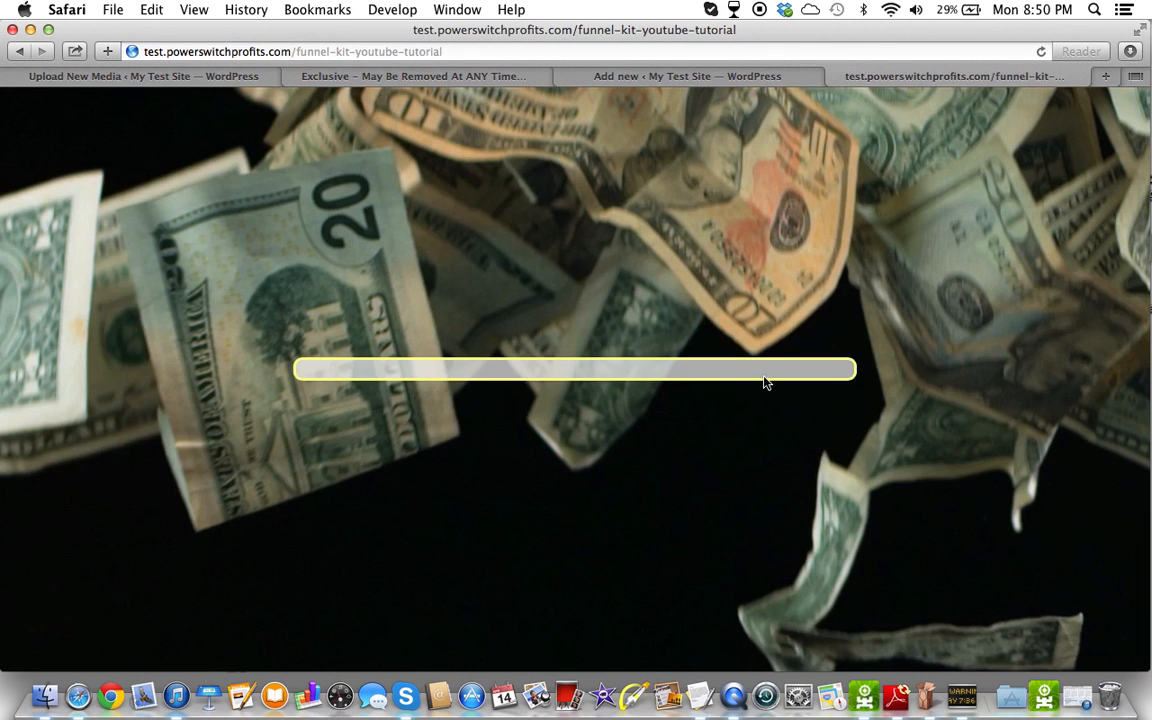
mouse_move(624, 356)
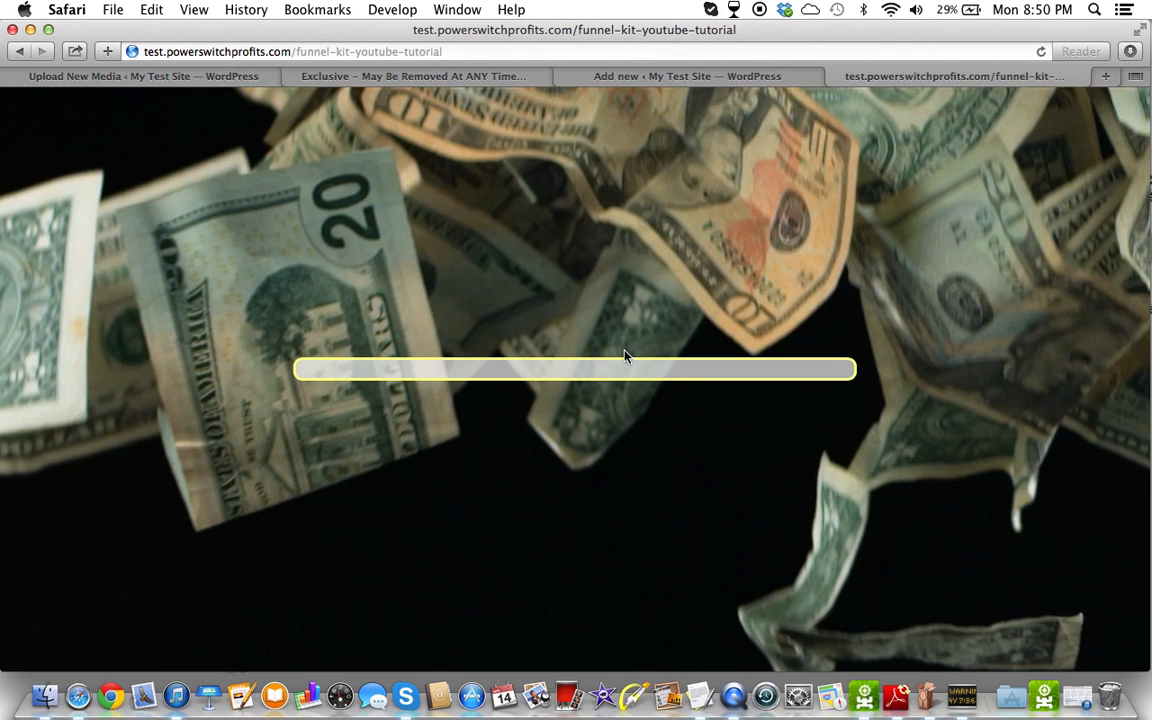
mouse_move(698, 76)
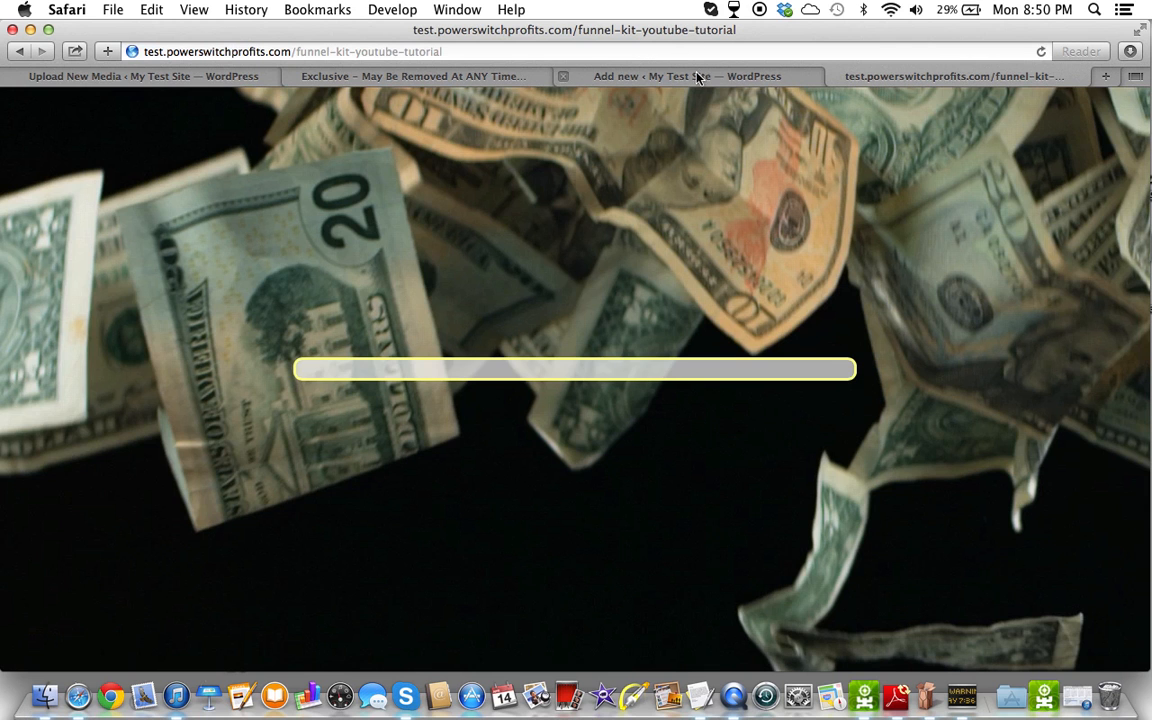
click(688, 76)
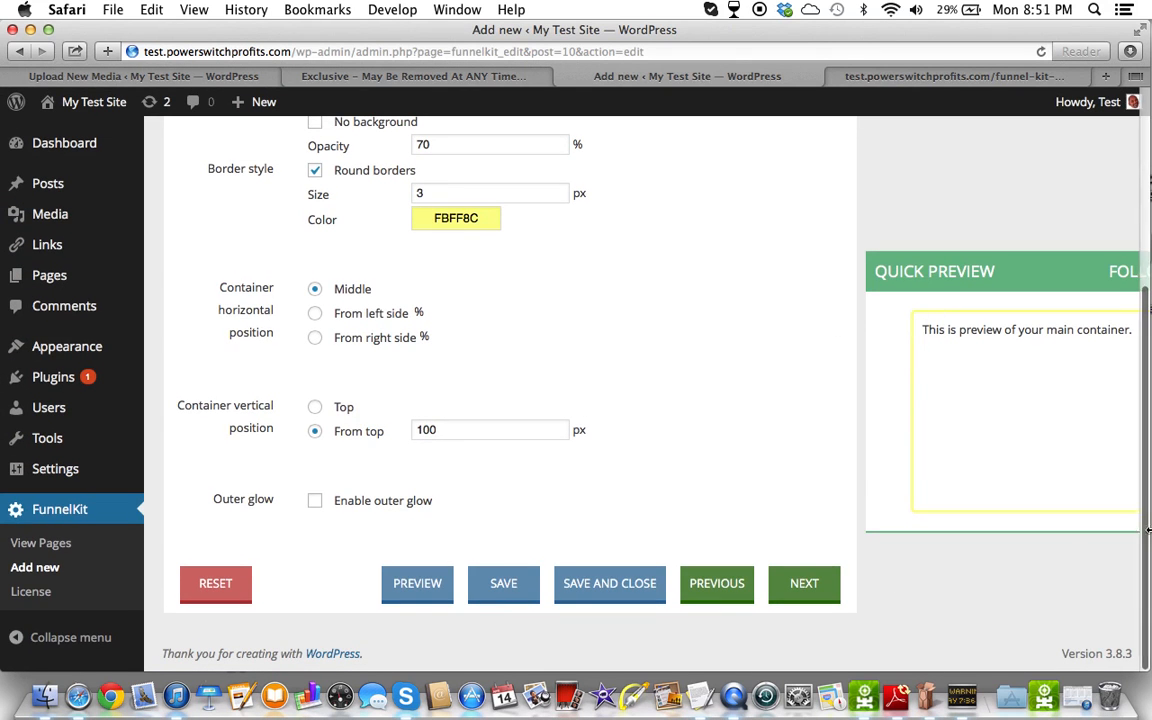
Return 'From top' to 100px, save, and check the container sits higher on the live page.
click(416, 584)
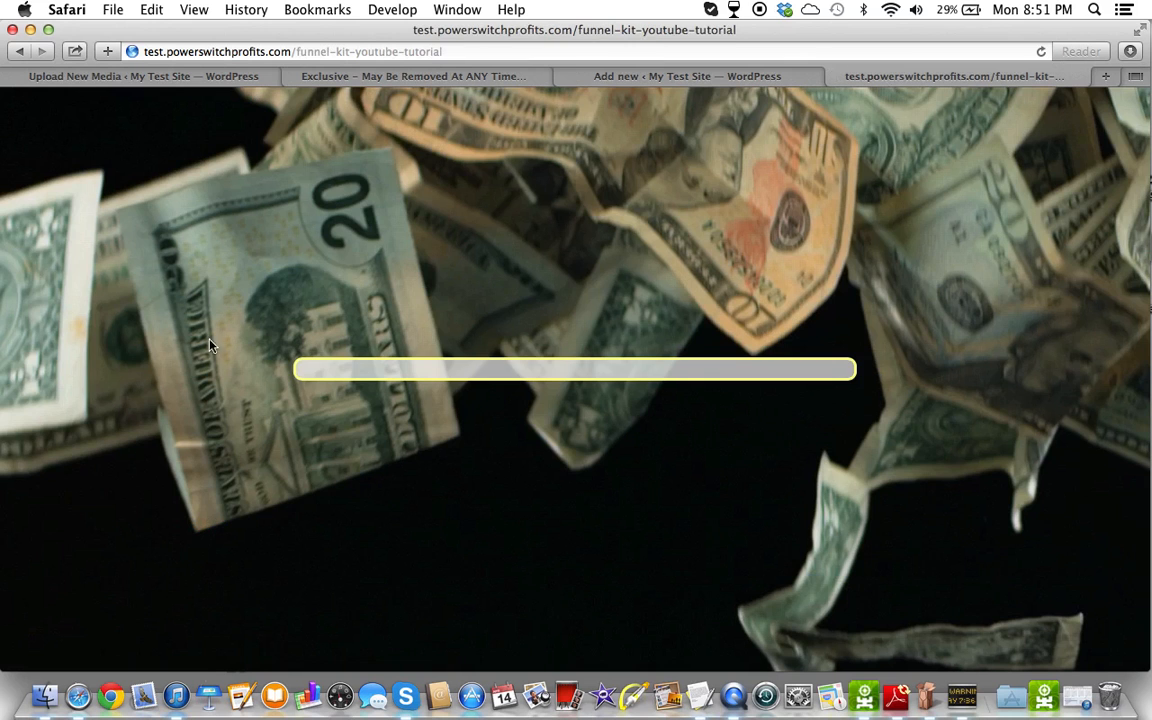
mouse_move(690, 264)
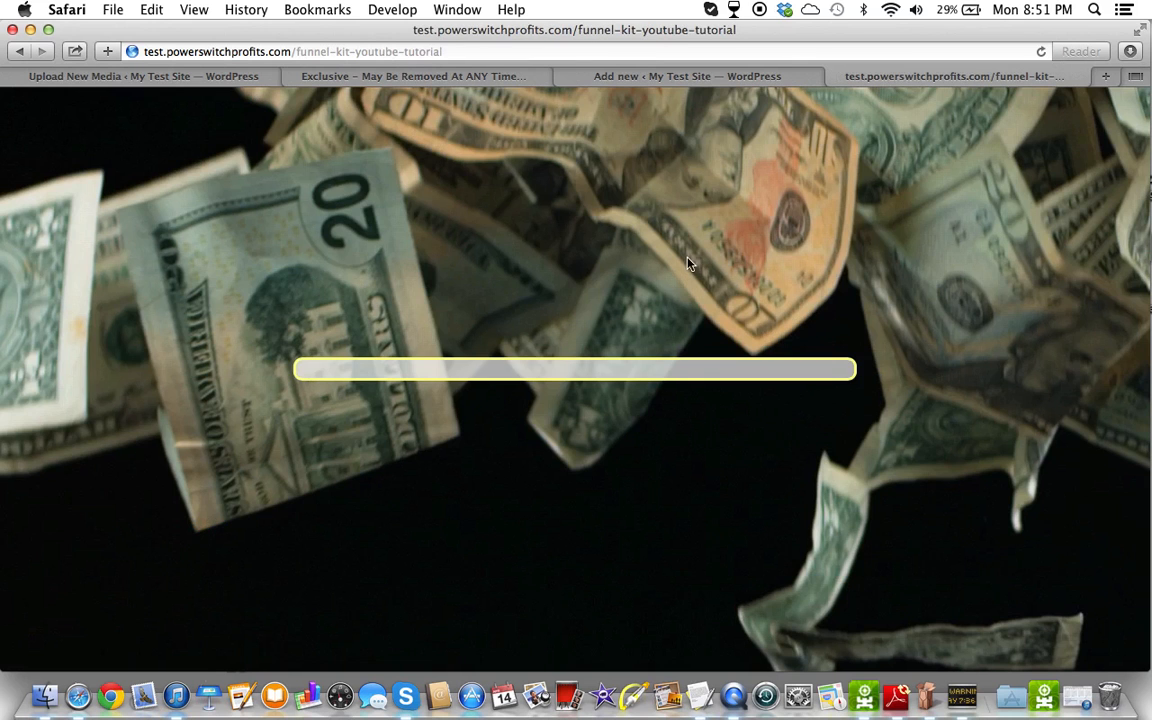
click(688, 76)
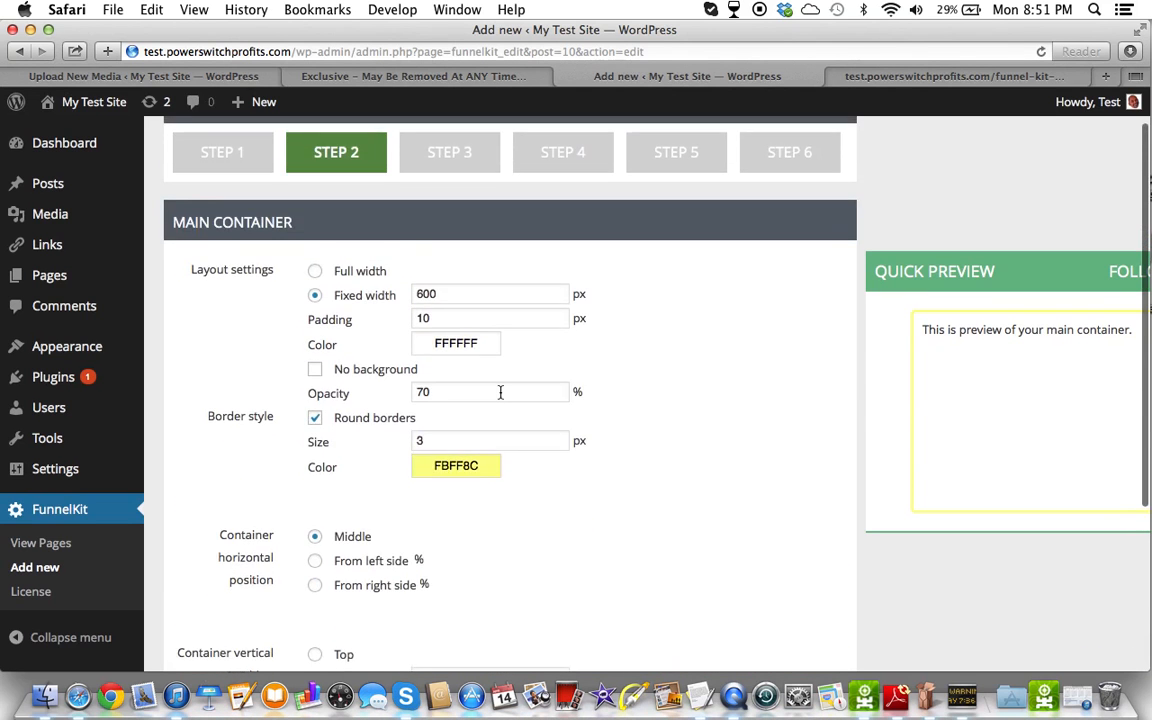
scroll(down, 3)
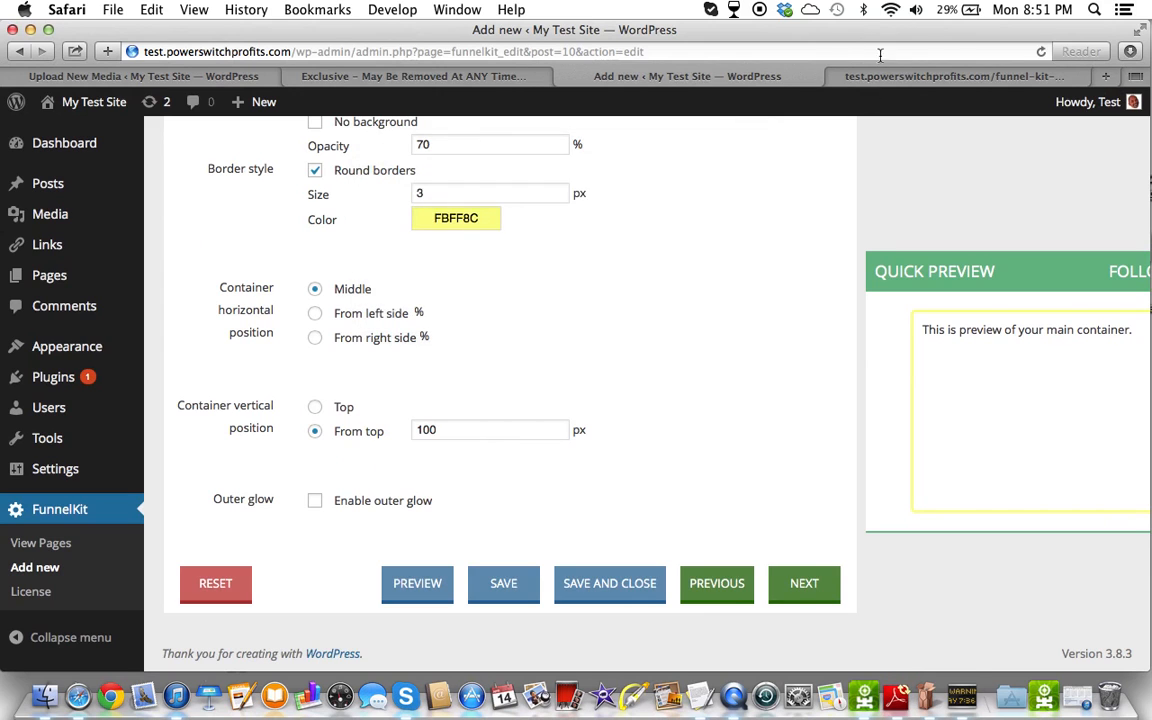
click(956, 76)
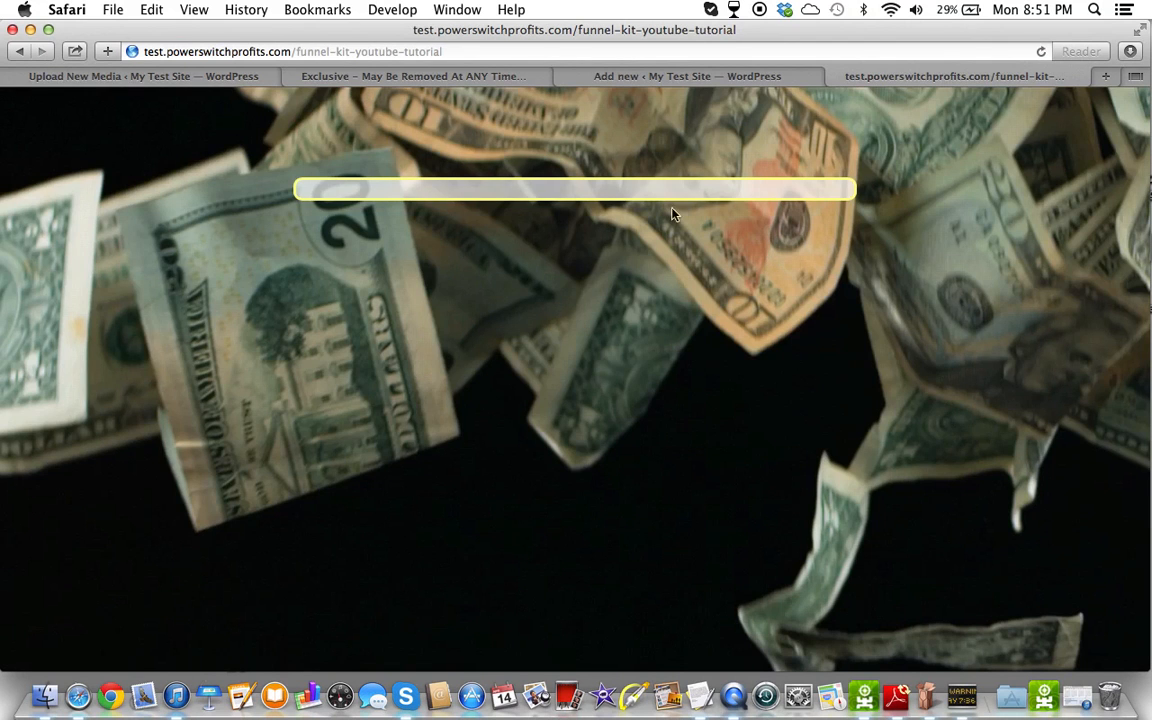
mouse_move(618, 104)
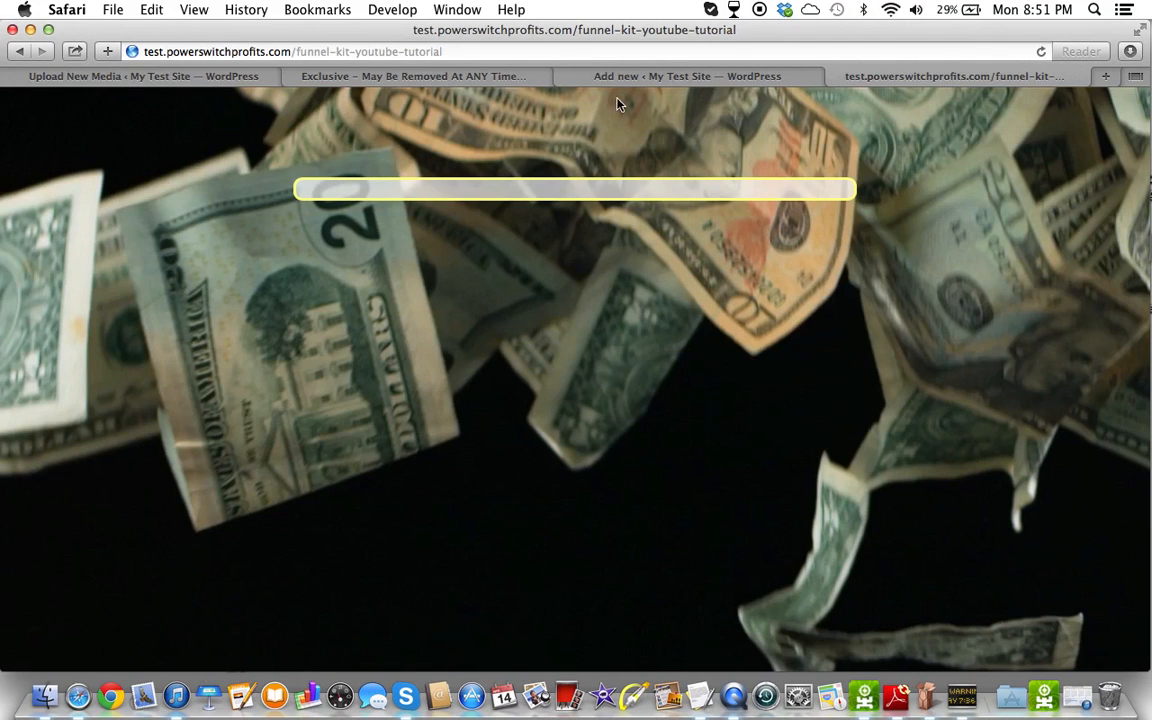
Change the fixed width from 600 to 450px, save, and view the narrower box on the live page.
click(686, 76)
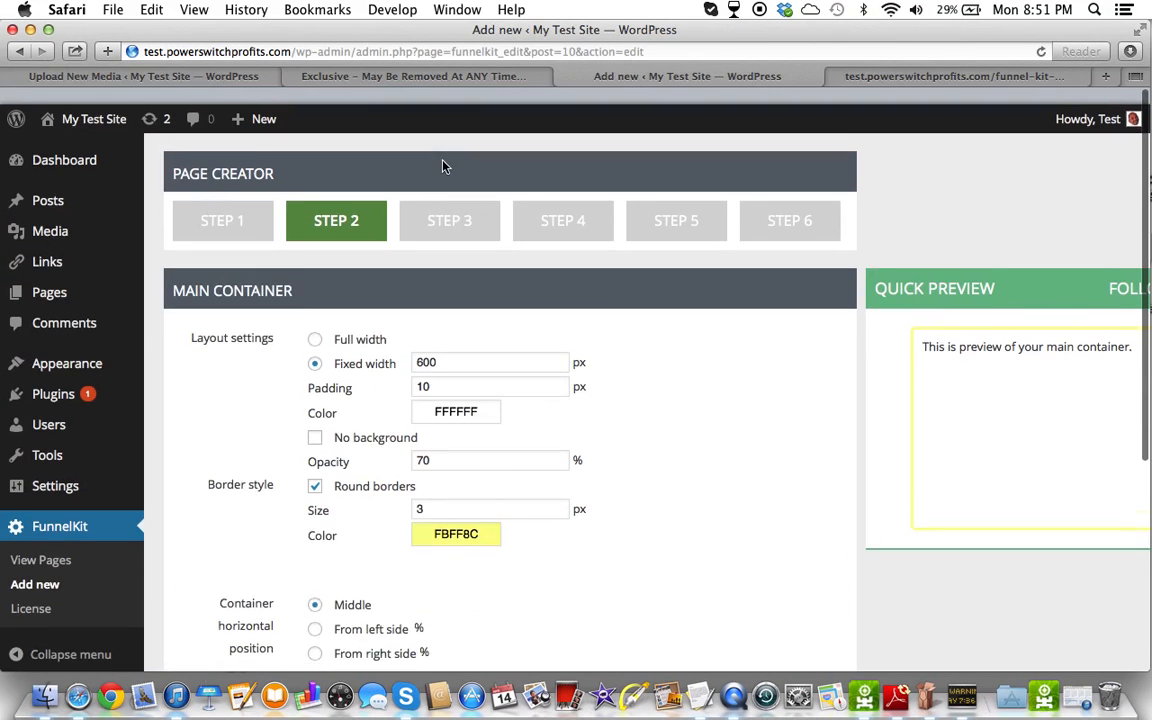
triple_click(488, 344)
text(450)
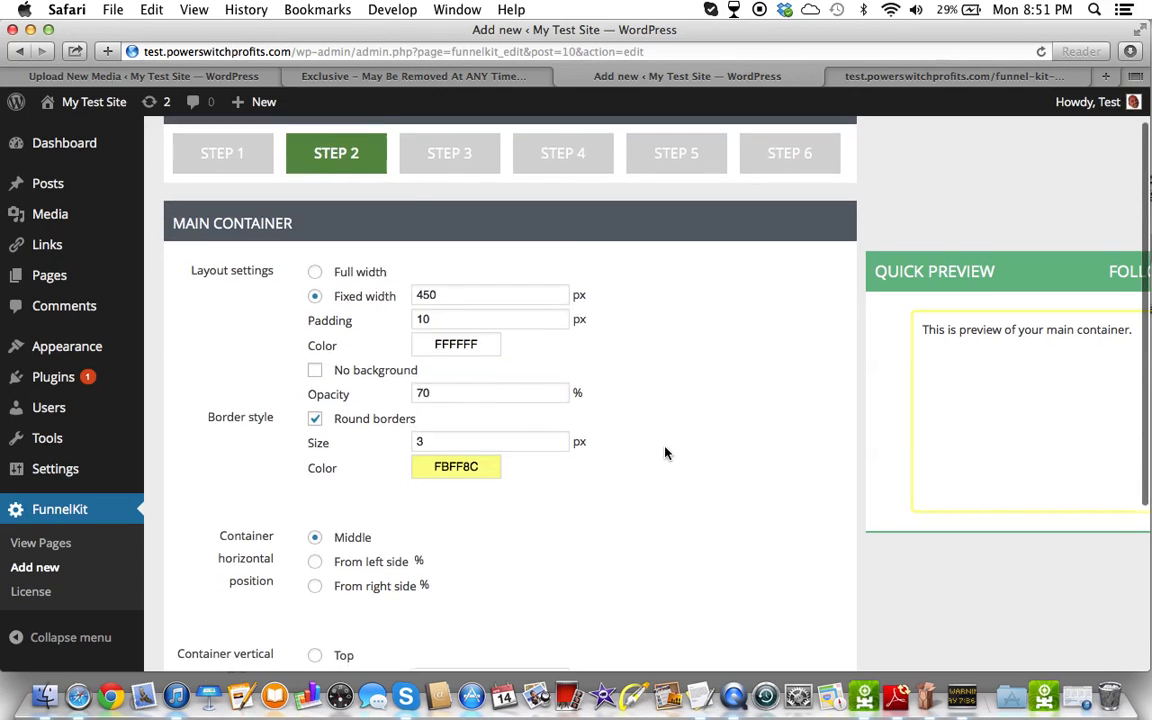
scroll(down, 3)
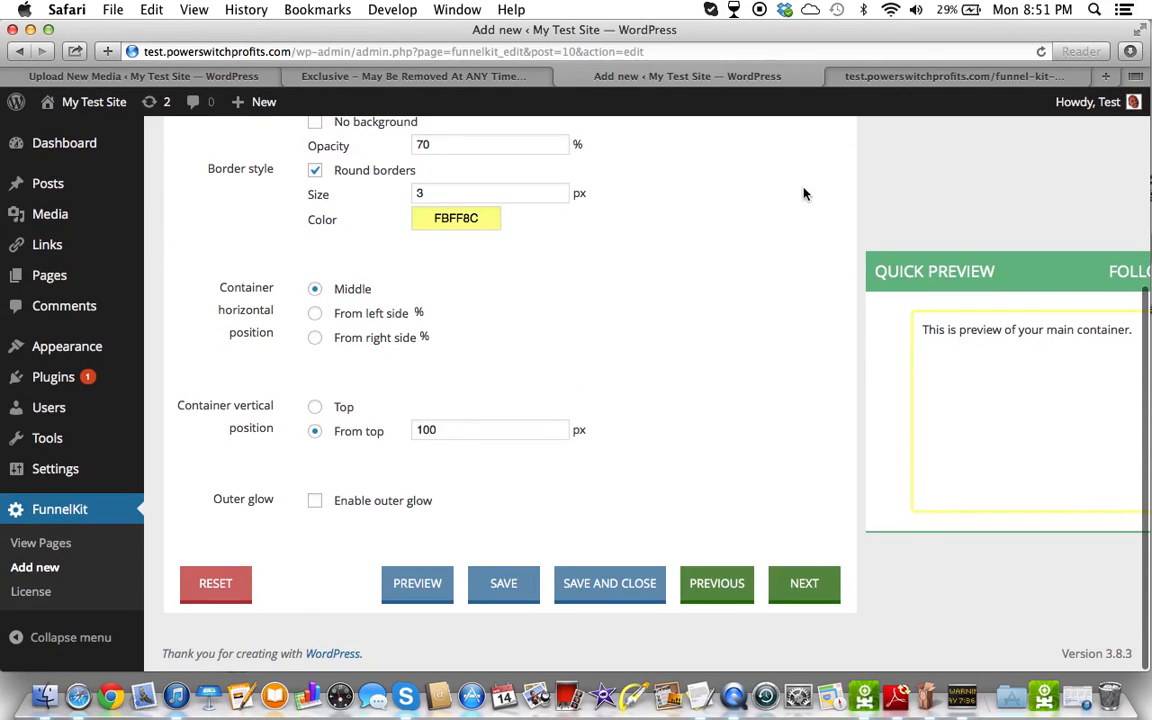
mouse_move(878, 76)
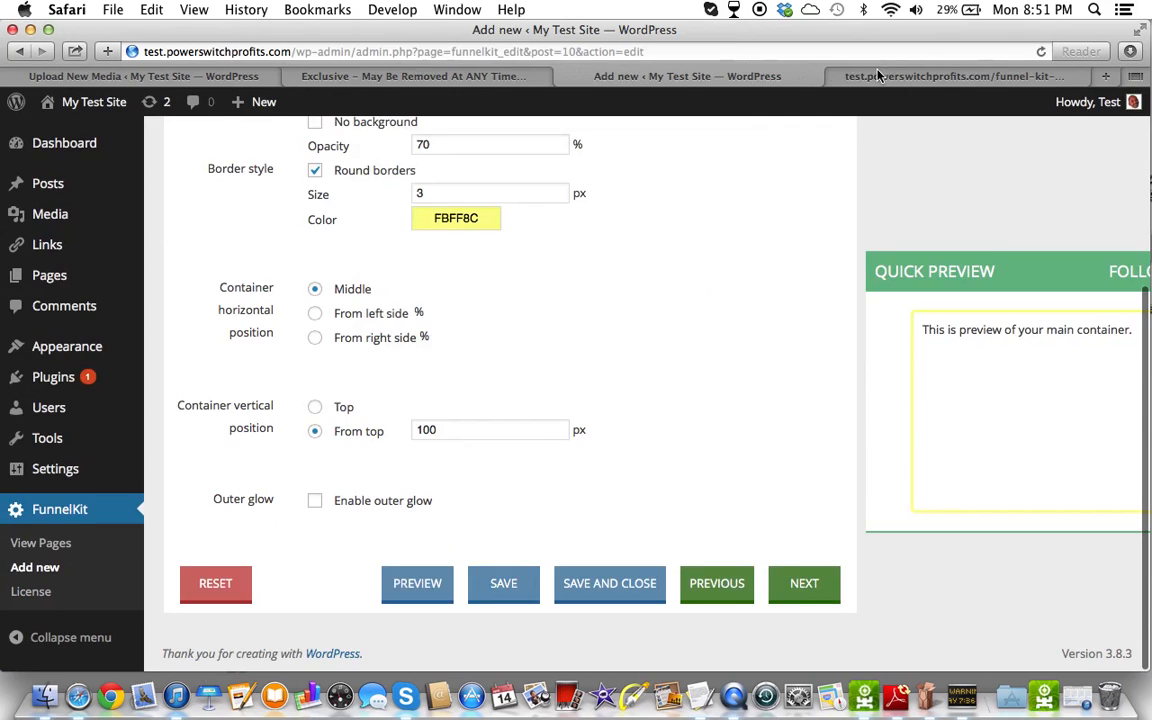
click(952, 76)
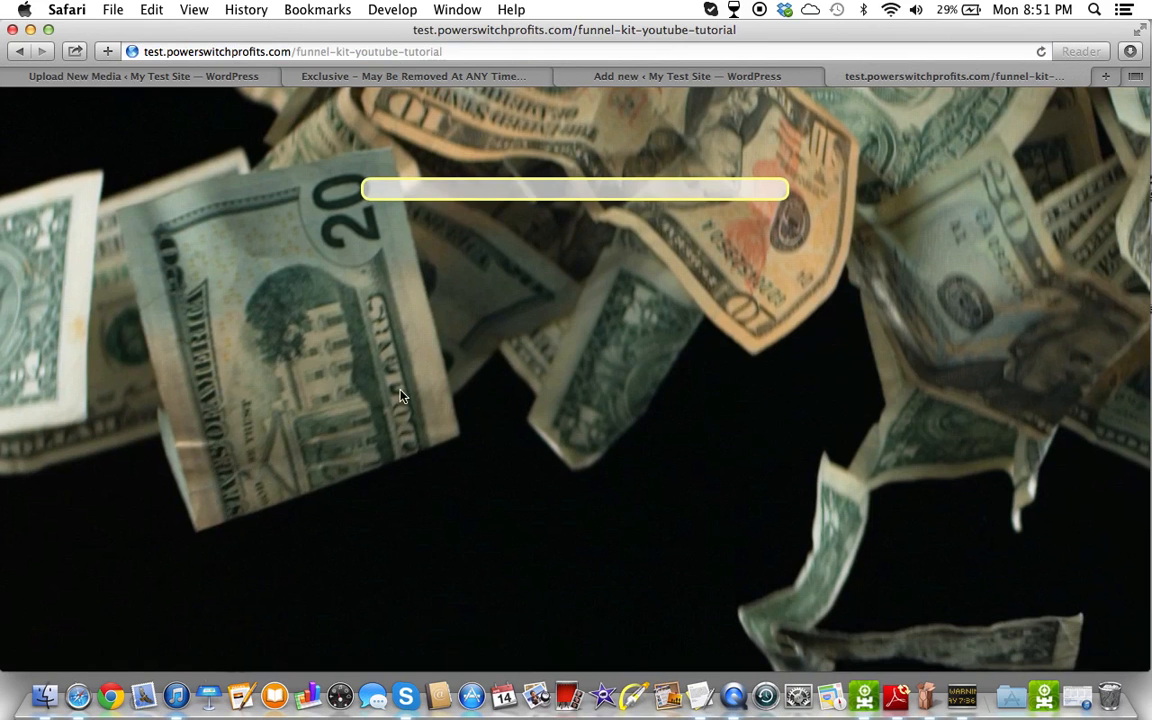
mouse_move(540, 638)
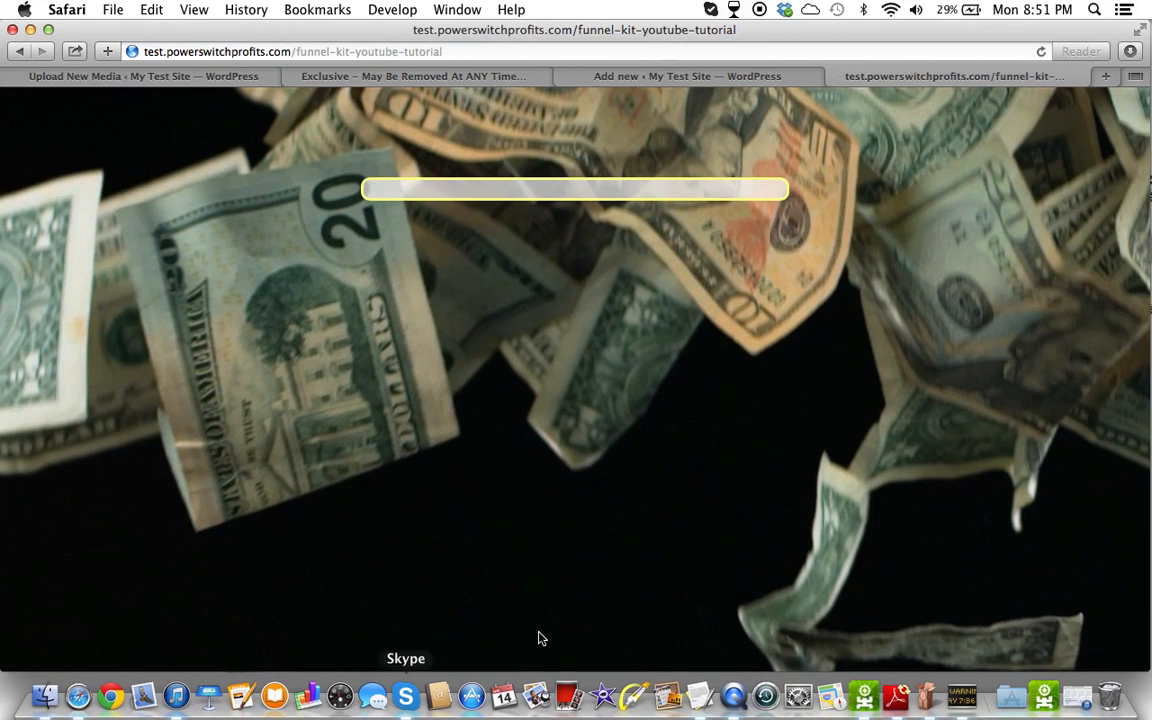
mouse_move(600, 400)
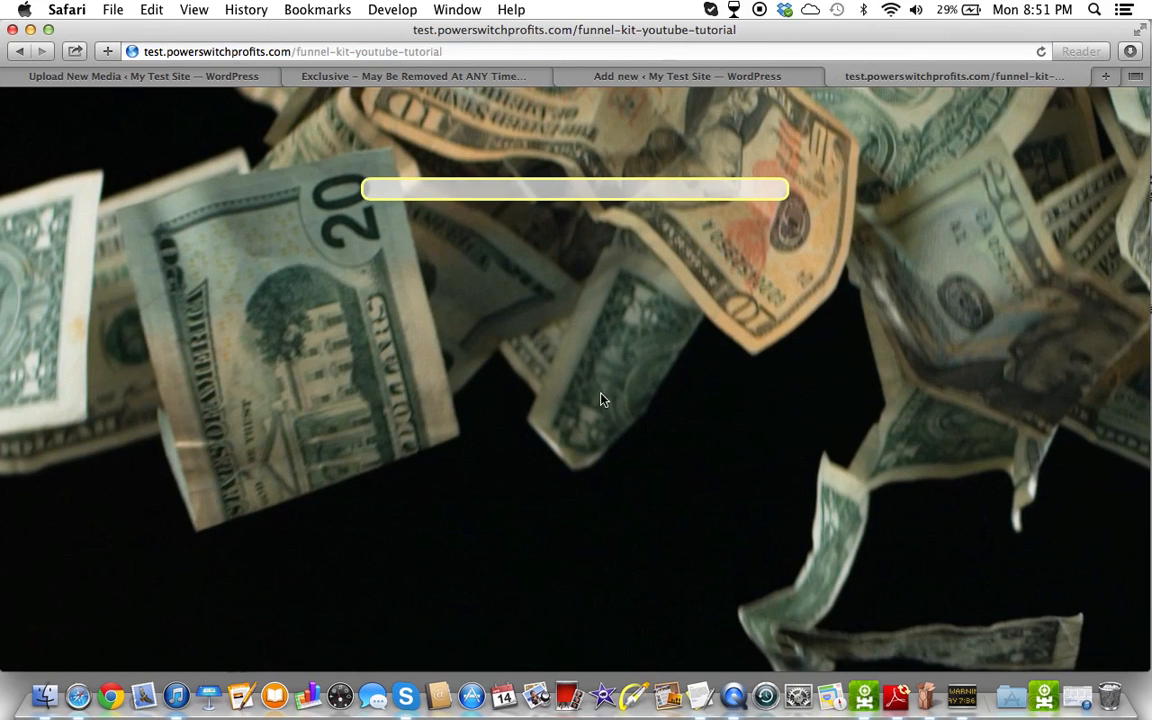
mouse_move(596, 258)
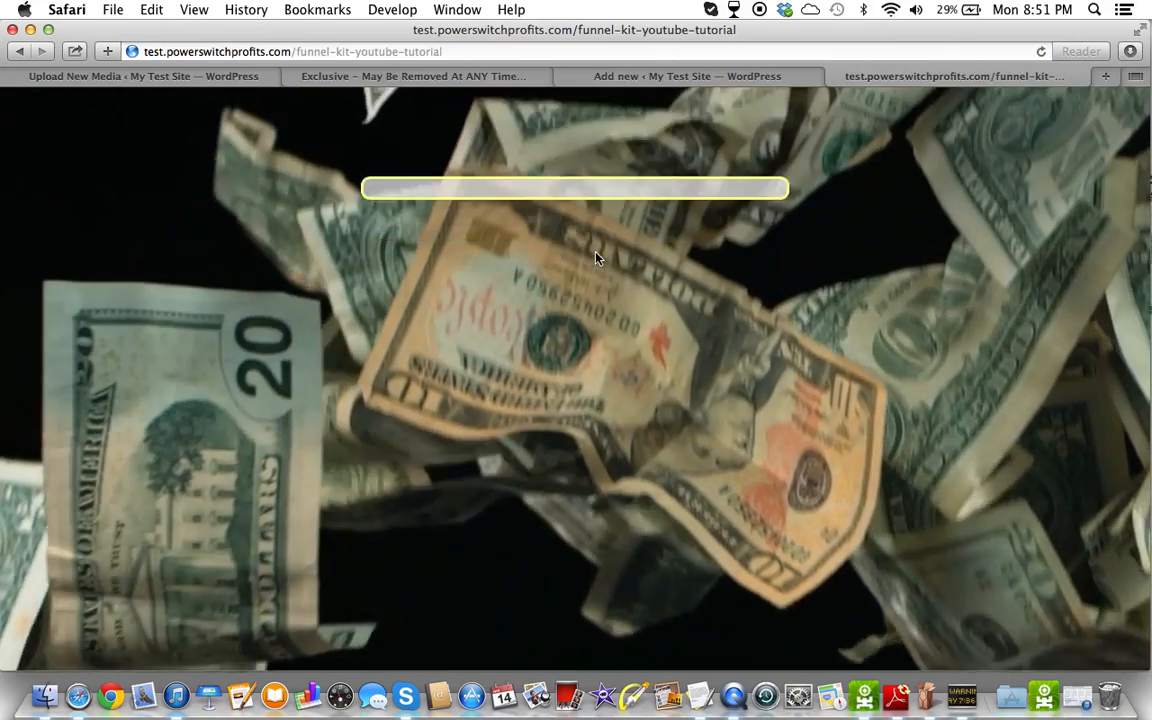